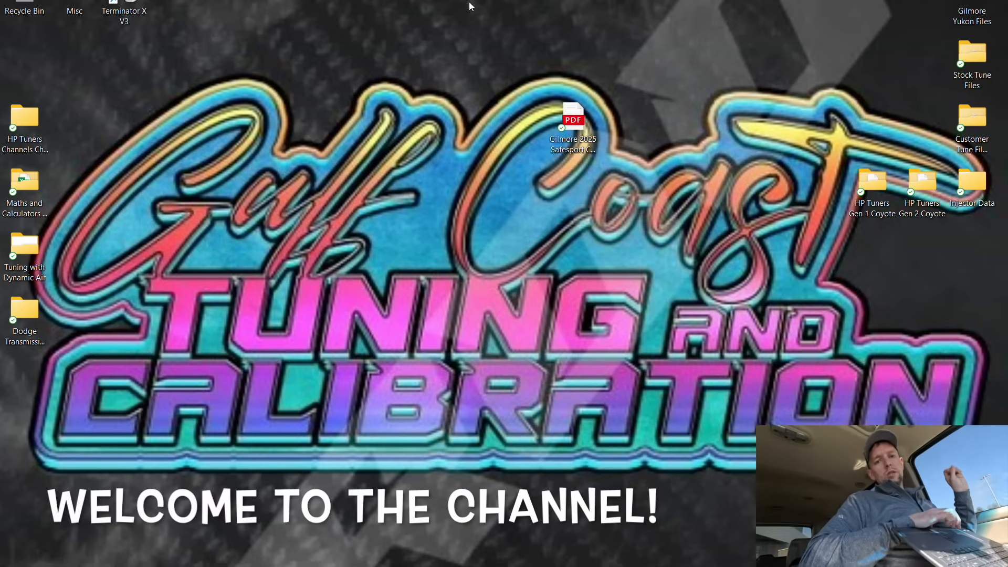
mouse_move(701, 221)
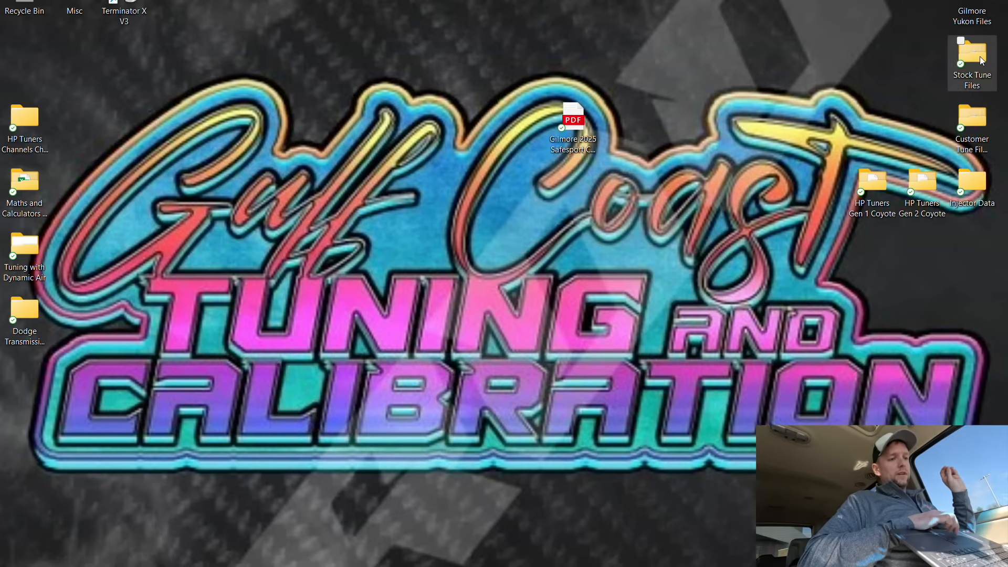
Step: Open the 2017 Camaro 8 Speed Auto Stock File from Stock Tune Files > GM Gen 5 Stock Files
double_click(971, 51)
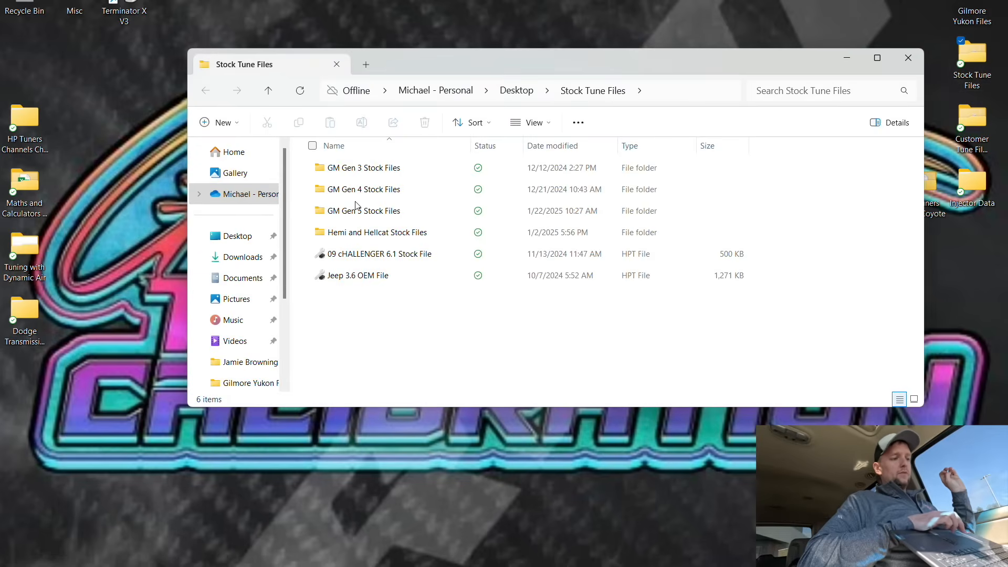
double_click(365, 210)
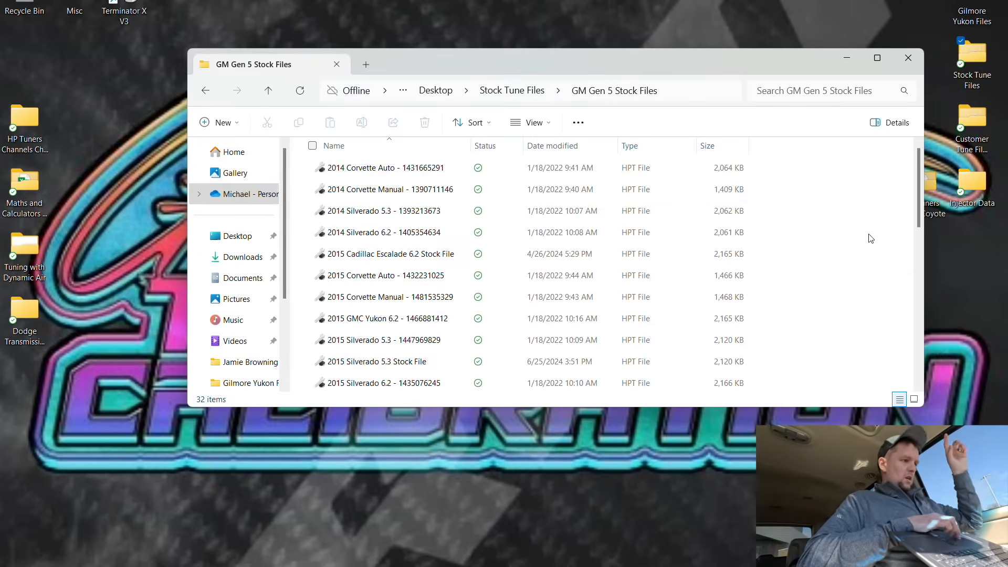
scroll(down, 3)
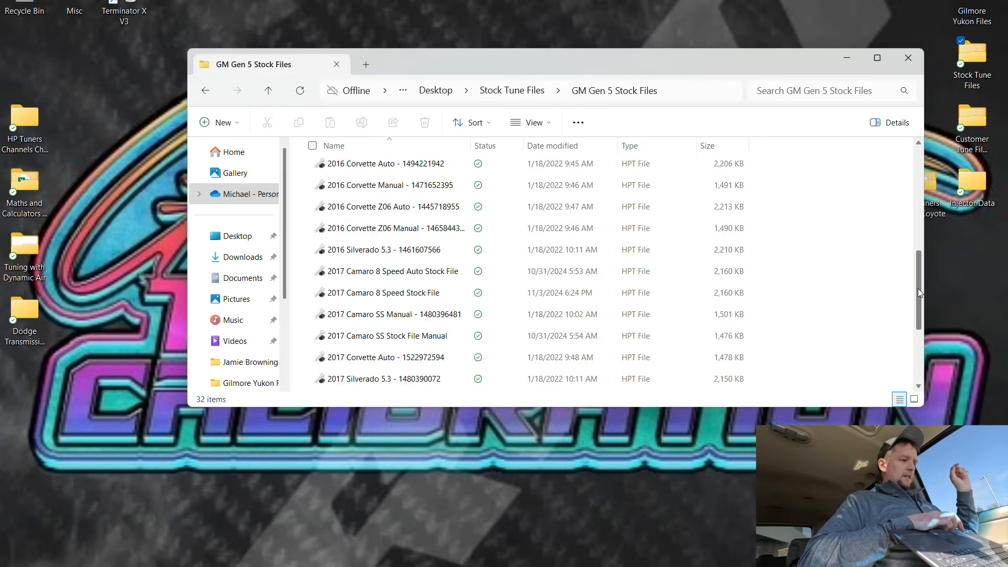
scroll(down, 3)
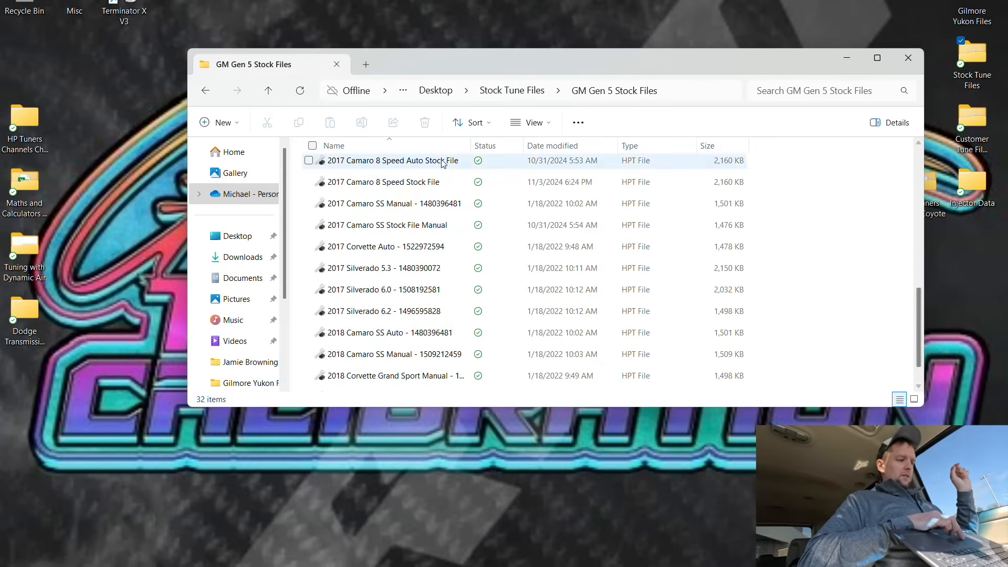
click(386, 182)
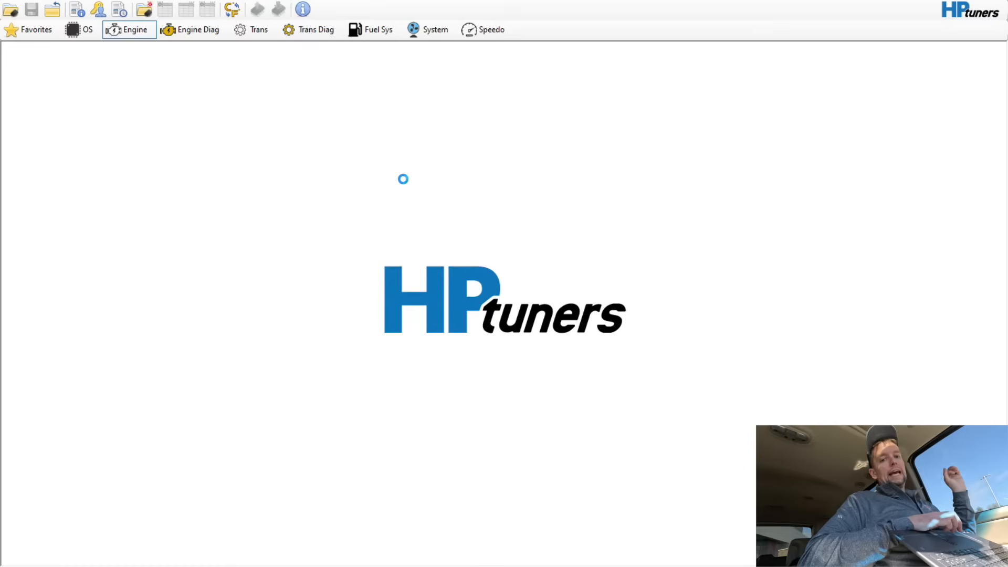
Step: Browse the Trans General, Manual, Shift General and Shift Scheduling tabs of the Camaro tune
click(128, 29)
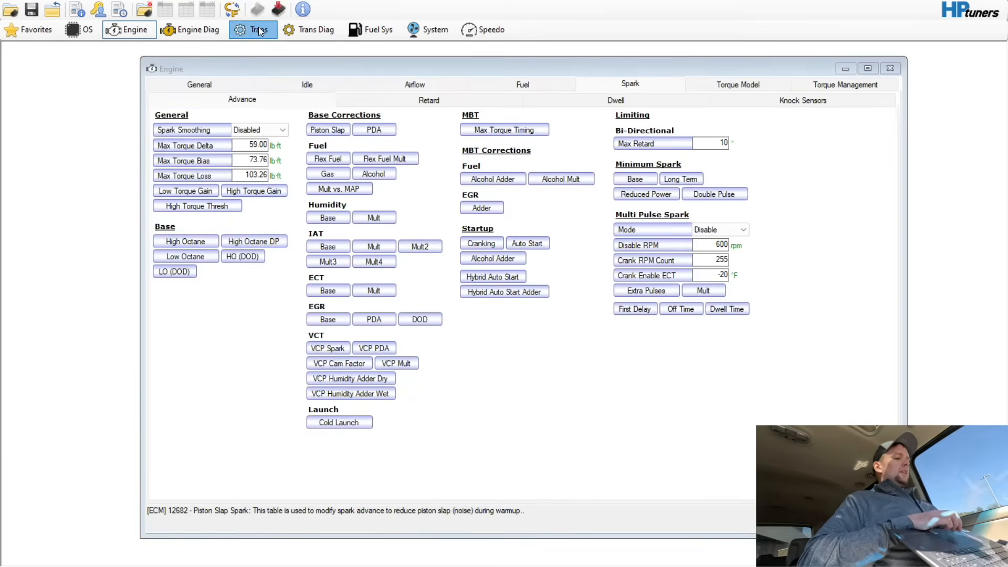
click(260, 30)
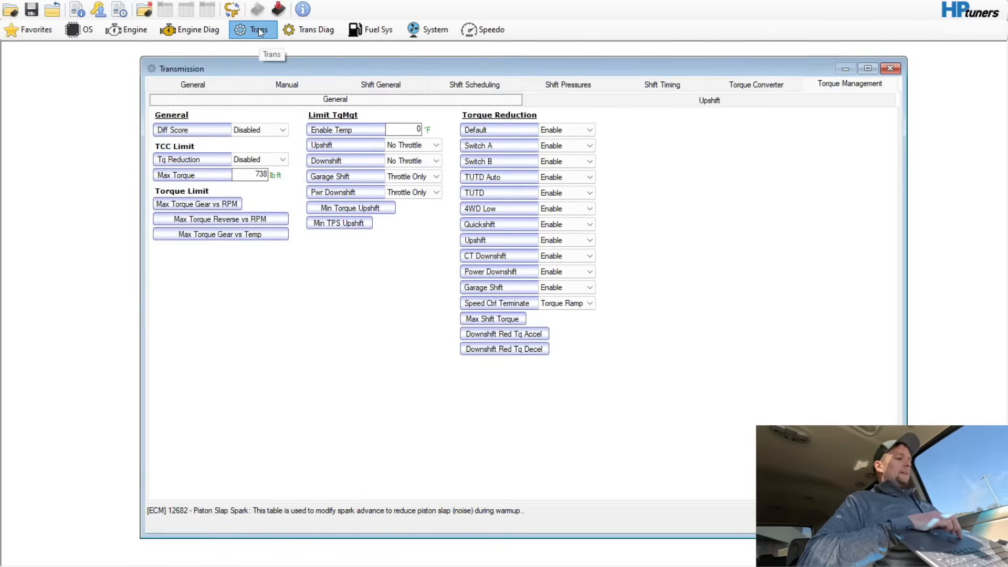
click(192, 84)
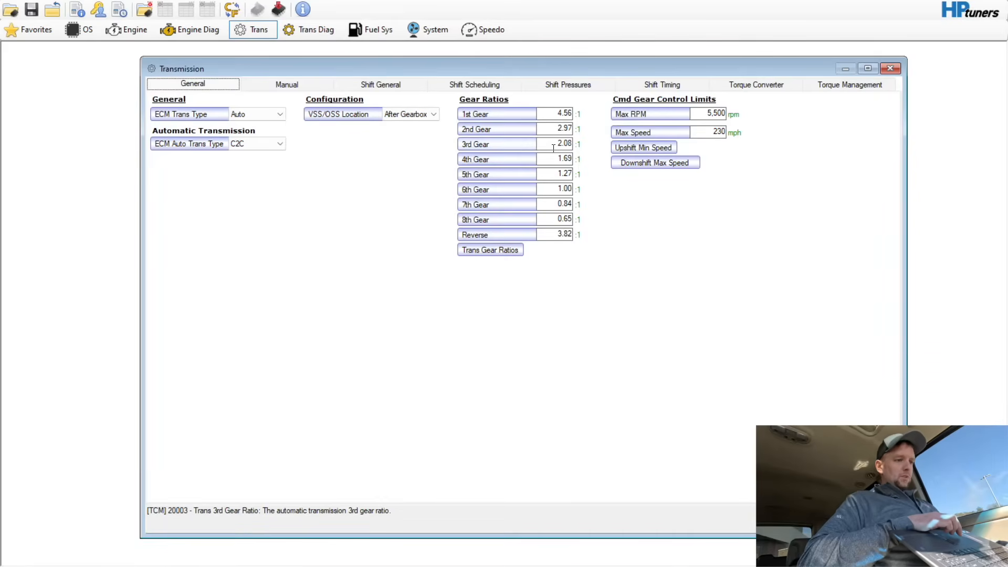
click(286, 84)
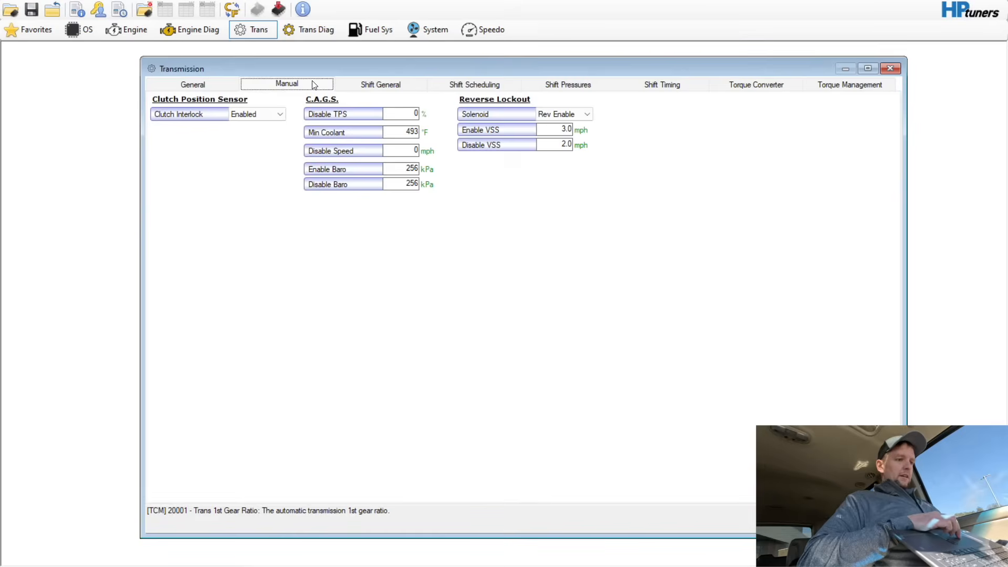
click(380, 84)
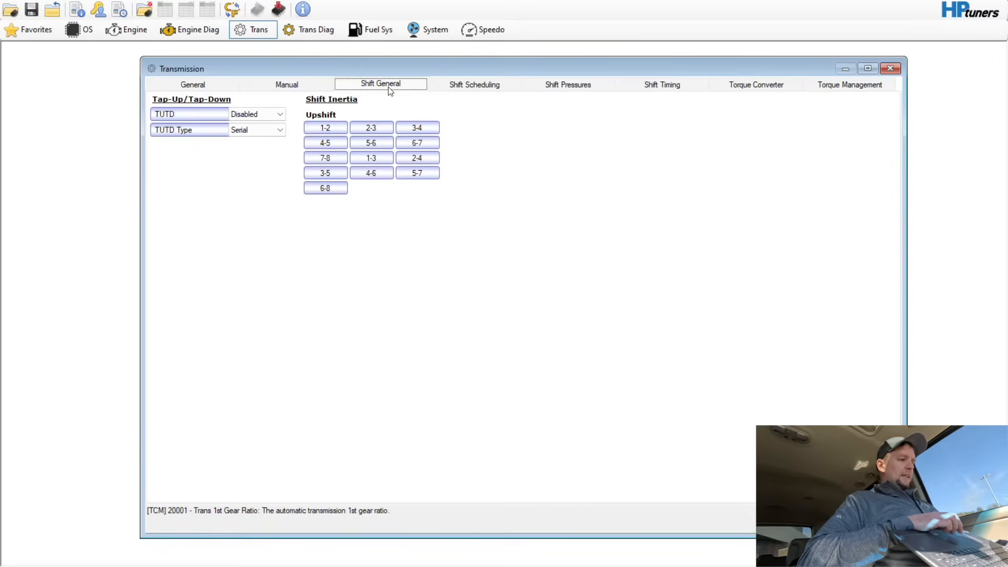
click(473, 84)
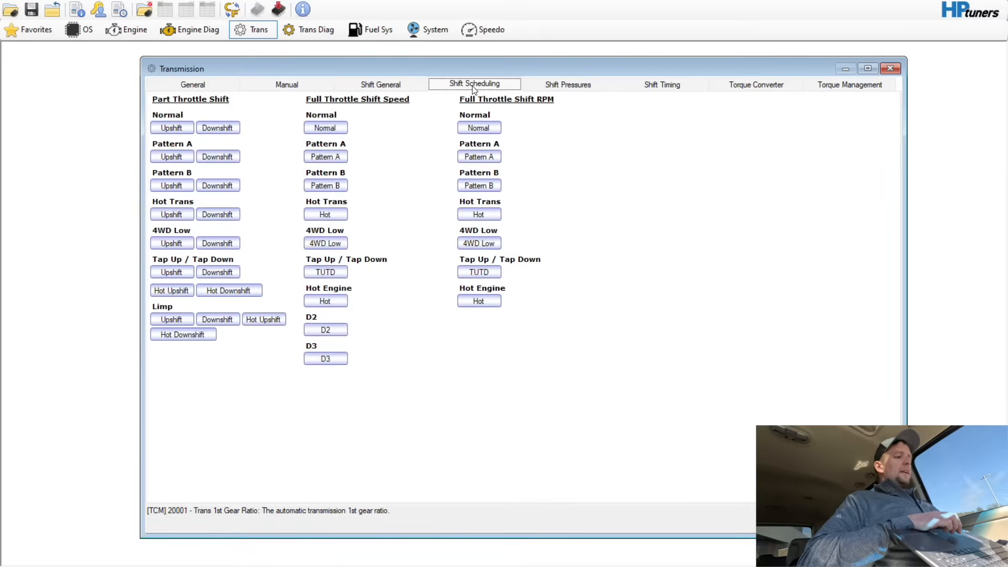
mouse_move(249, 125)
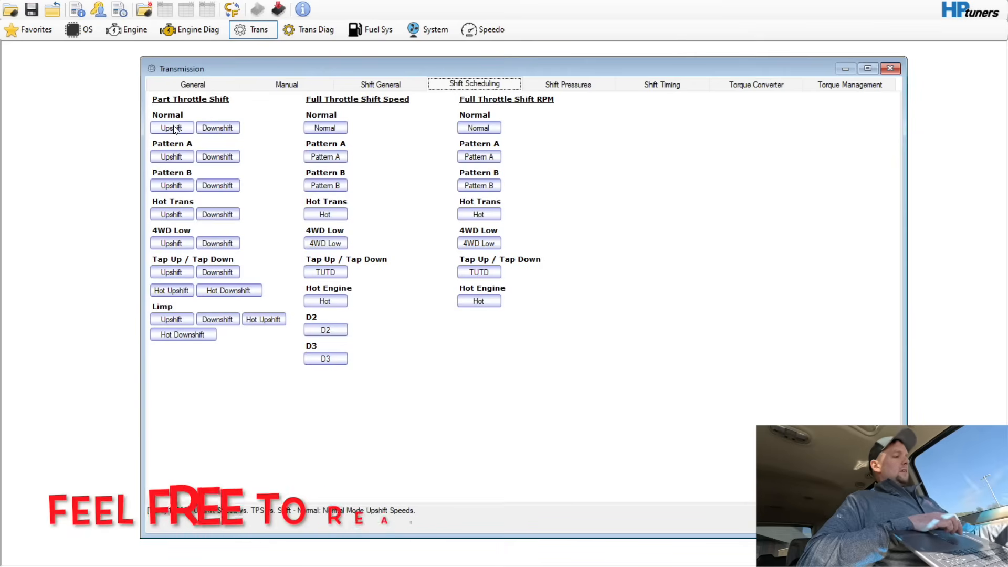
Step: Enter 6600 RPM in the Normal Full Throttle Shift RPM table, then close the shift tables
click(171, 127)
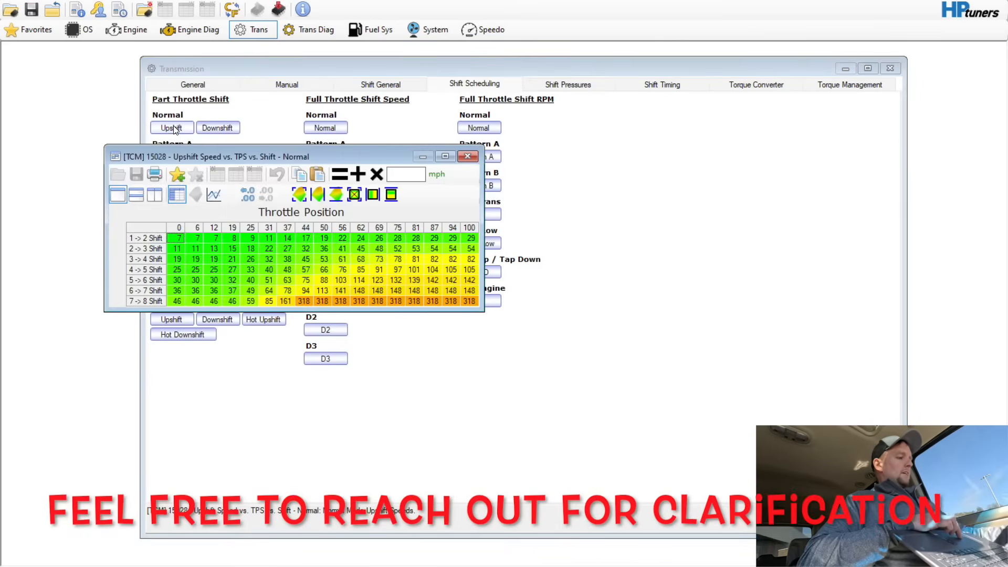
mouse_move(409, 192)
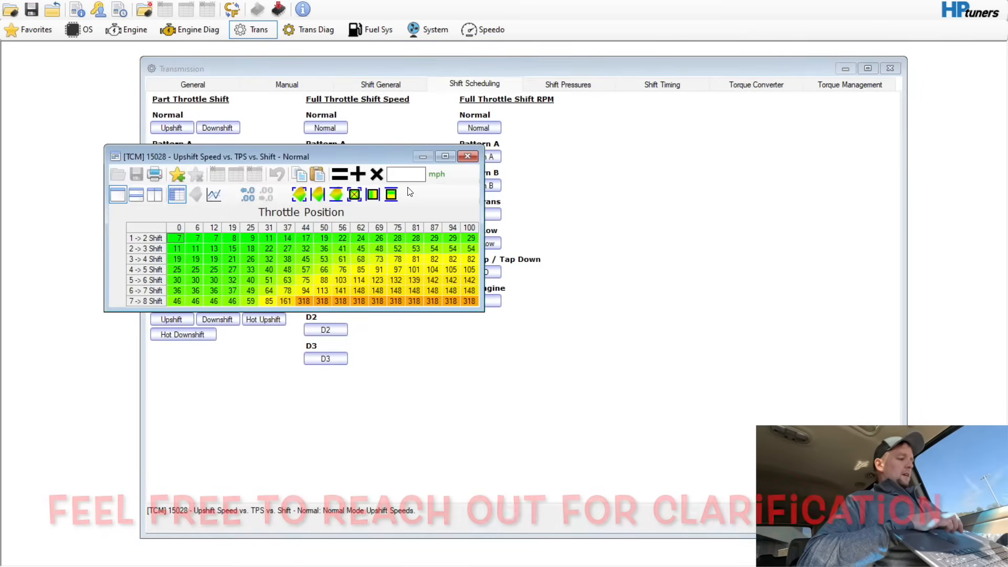
click(467, 156)
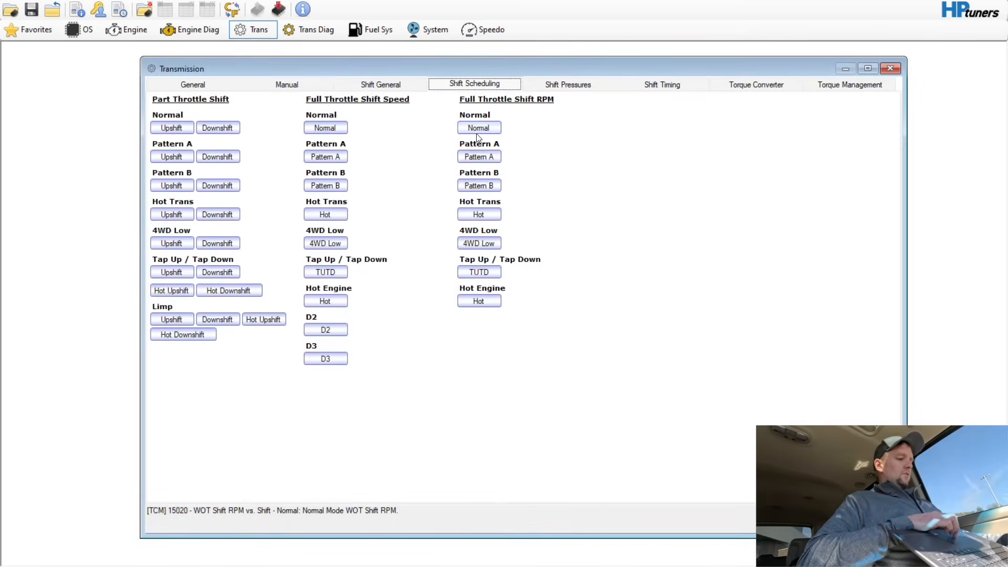
click(478, 127)
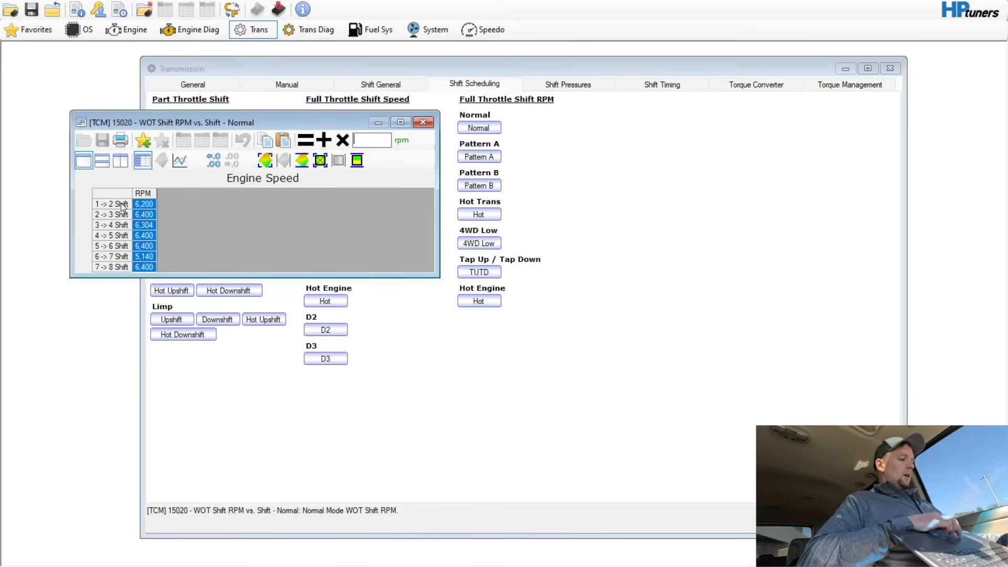
text(6600)
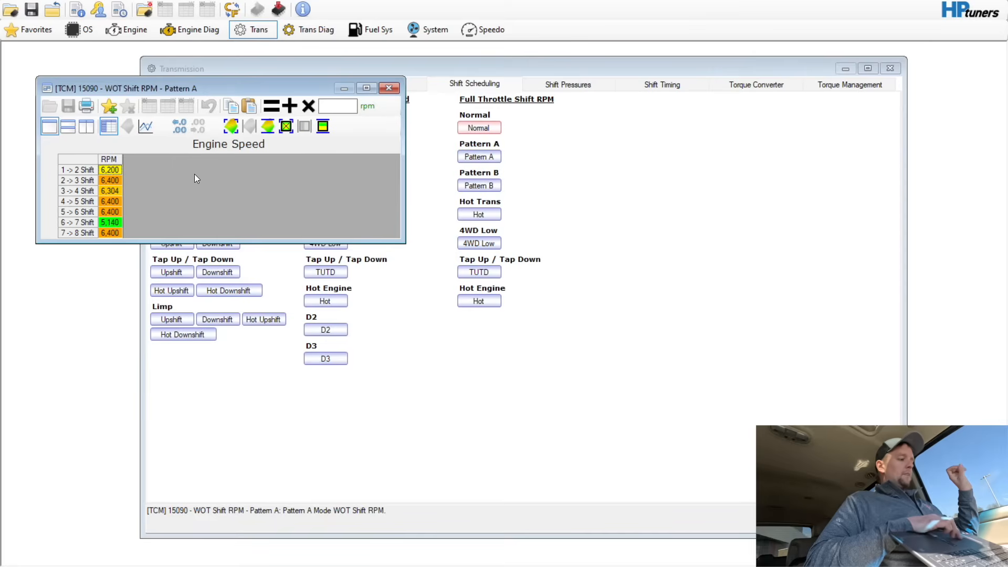
mouse_move(95, 227)
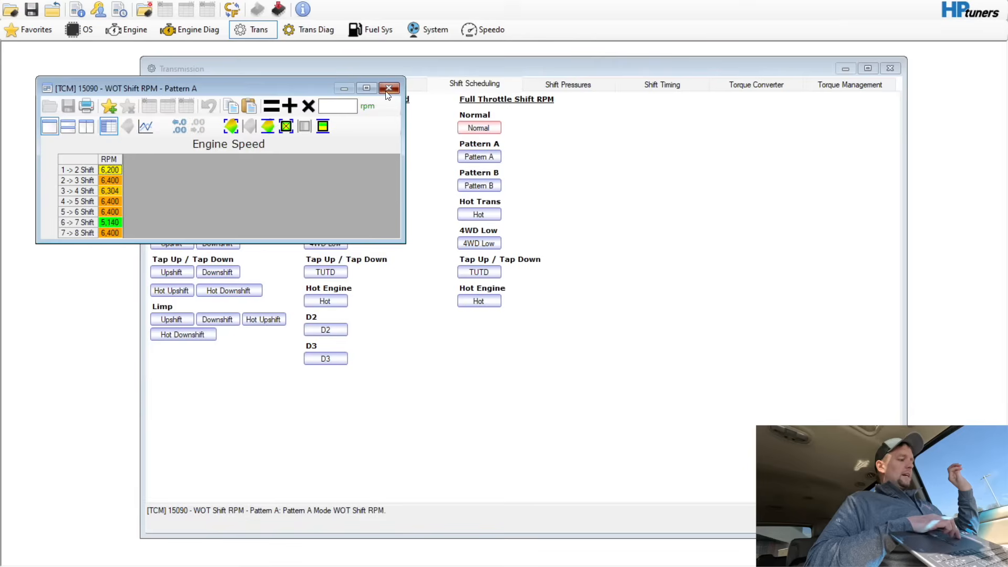
click(388, 88)
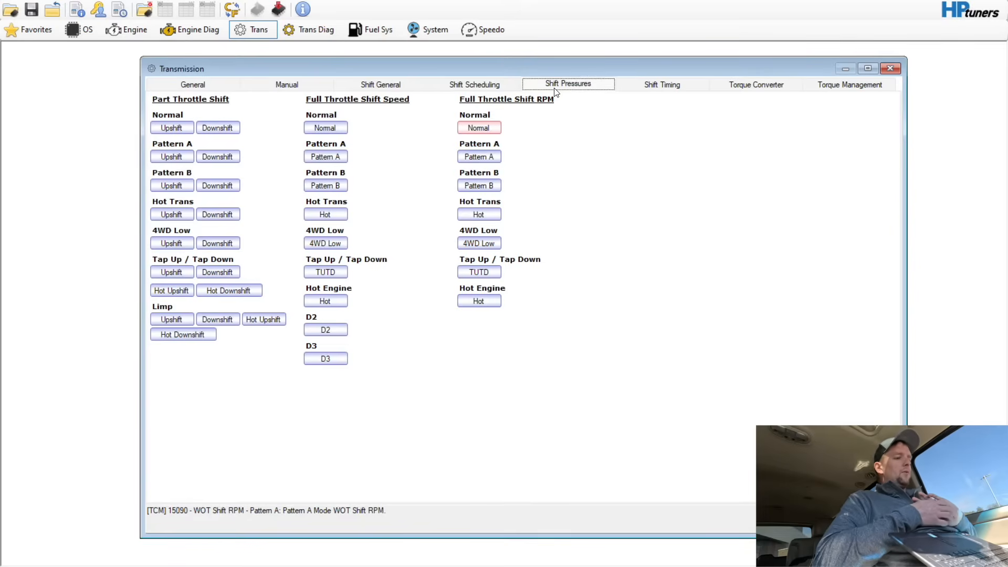
Step: Change Max Pressure on the Shift Pressures tab from 110.2 to 175 psi
click(566, 83)
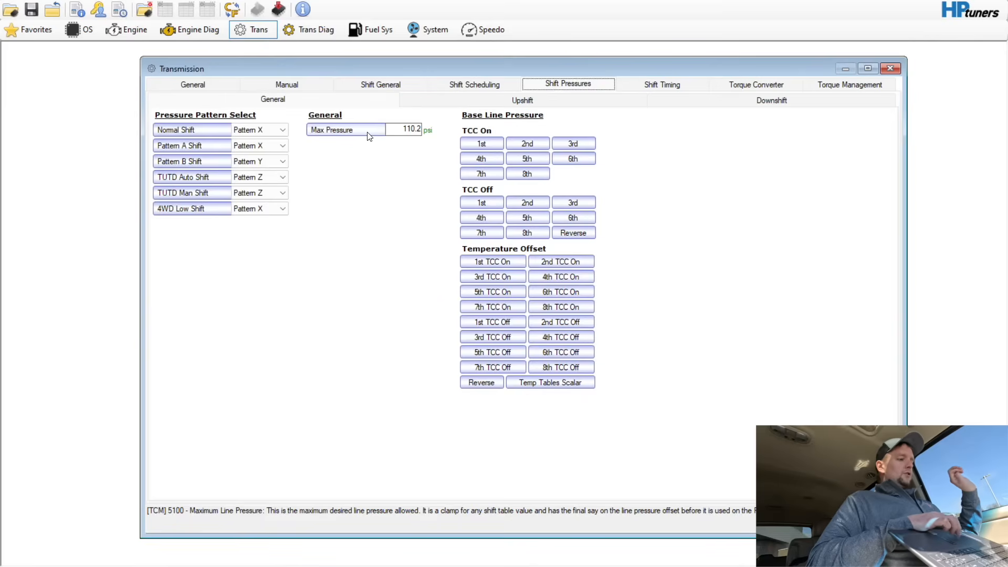
click(412, 129)
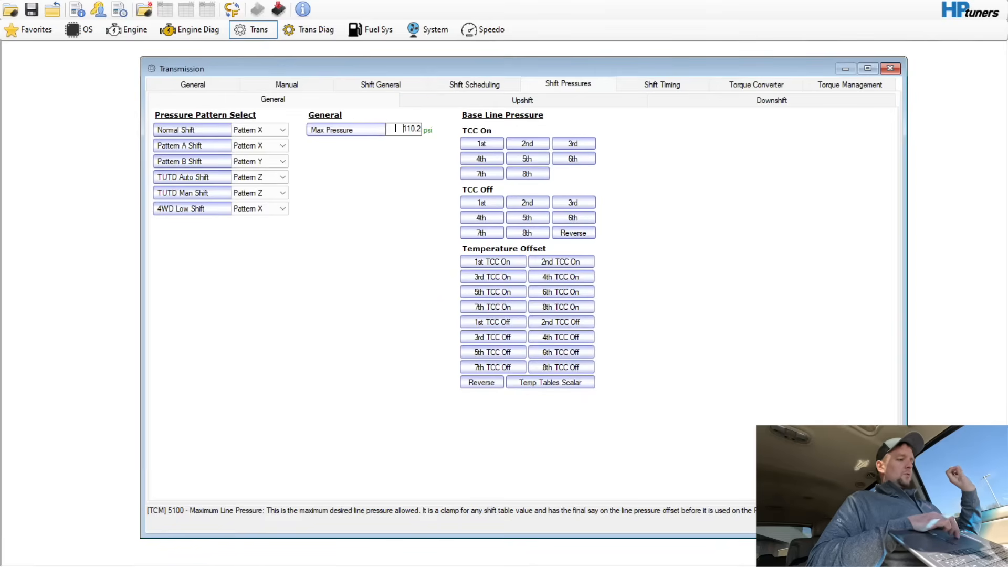
triple_click(409, 129)
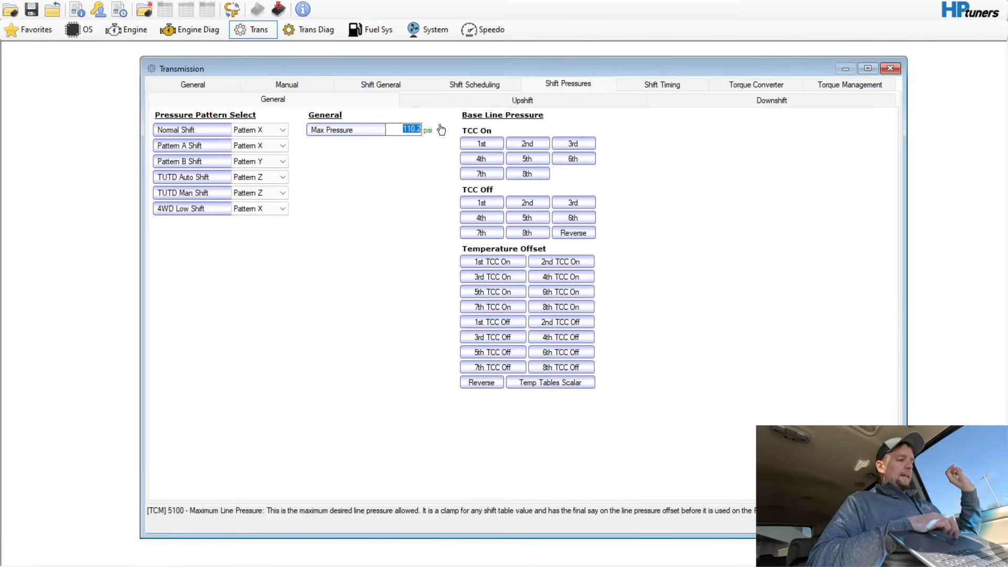
text(175)
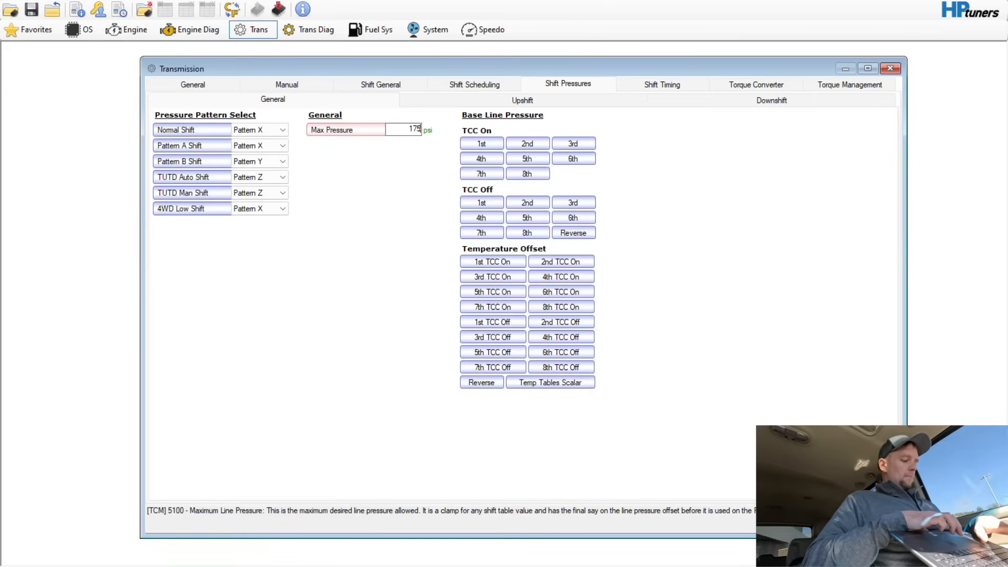
mouse_move(423, 186)
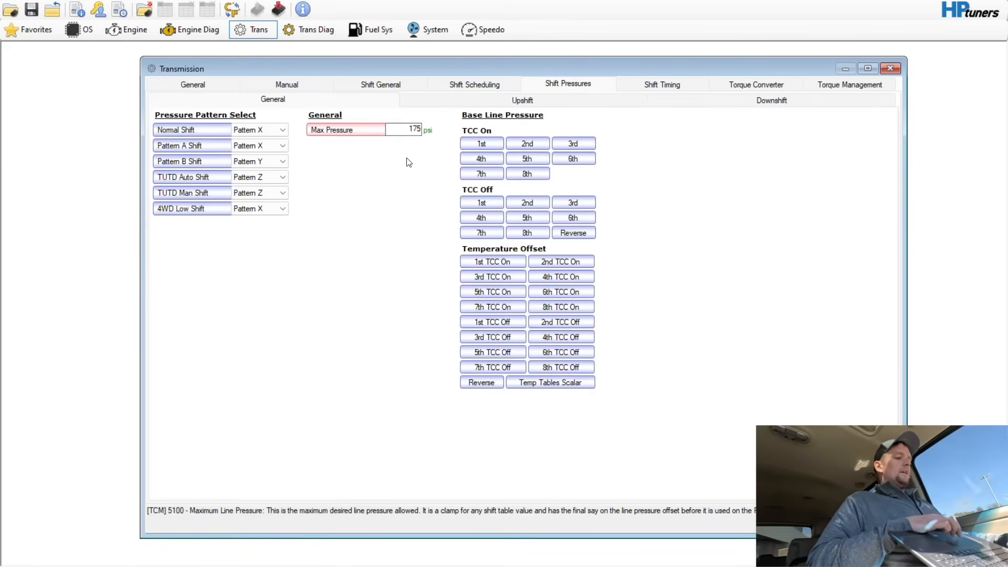
click(522, 100)
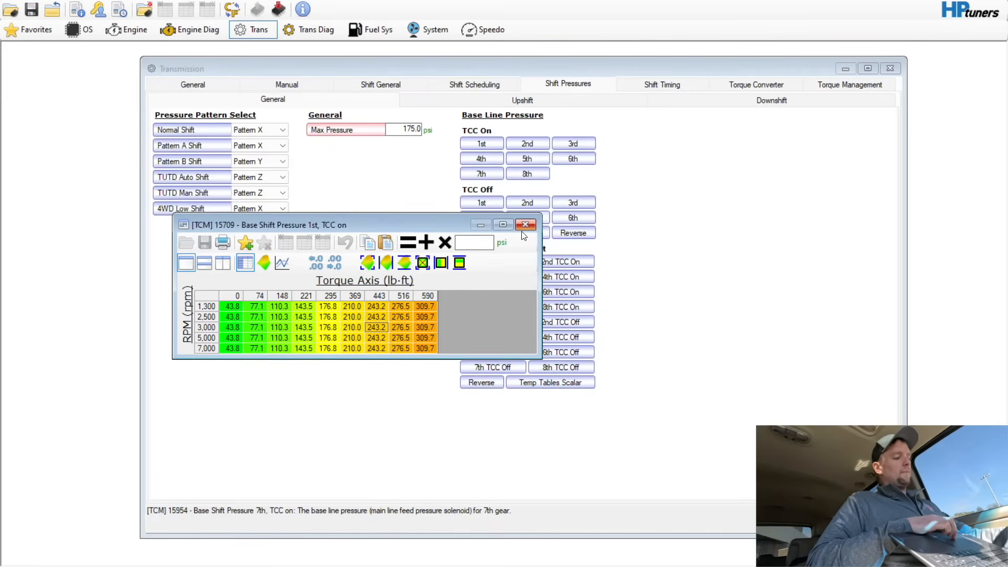
mouse_move(524, 224)
text(1.1)
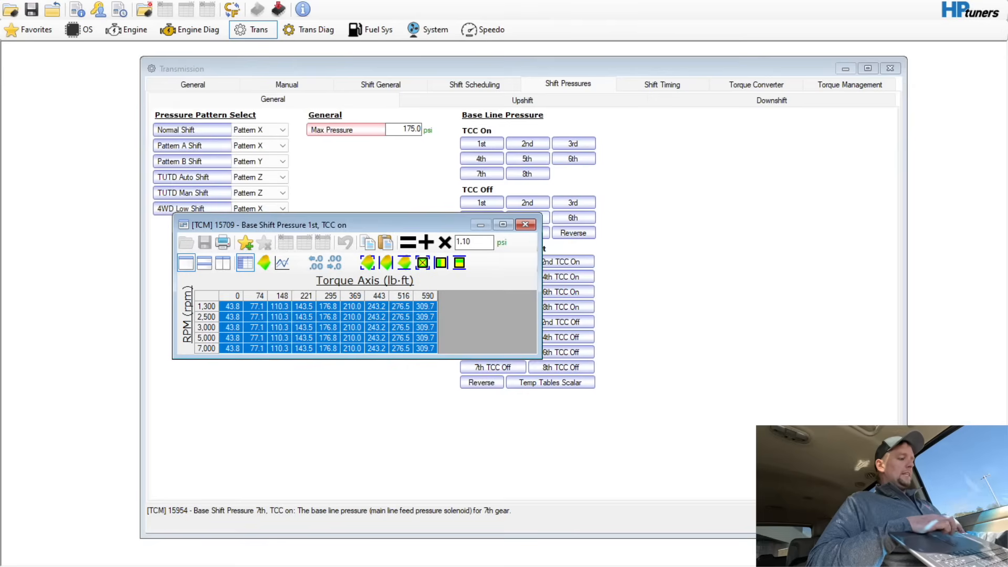
Step: Multiply the 1st–3rd gear TCC on and off base shift pressure tables by 1.10
click(425, 243)
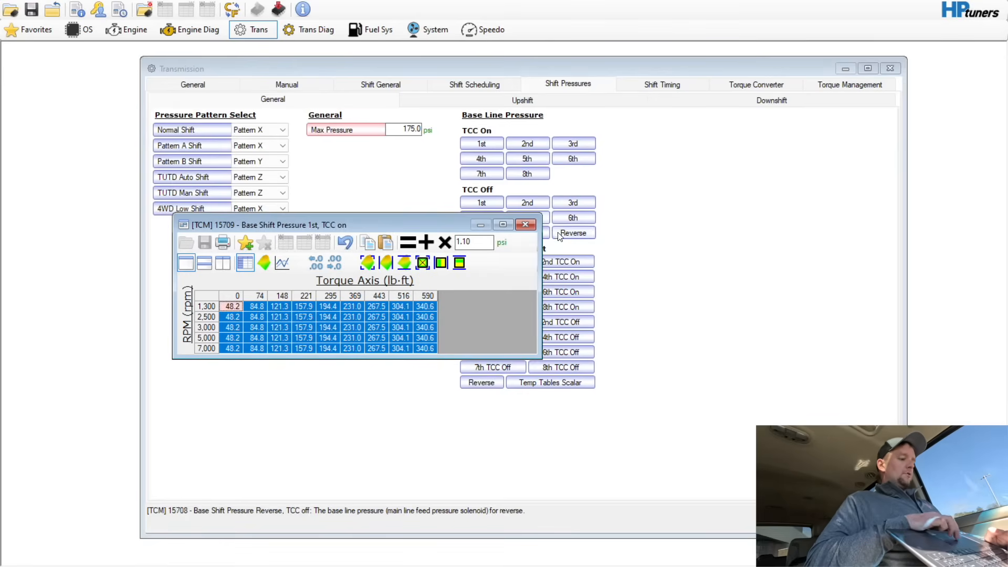
click(527, 142)
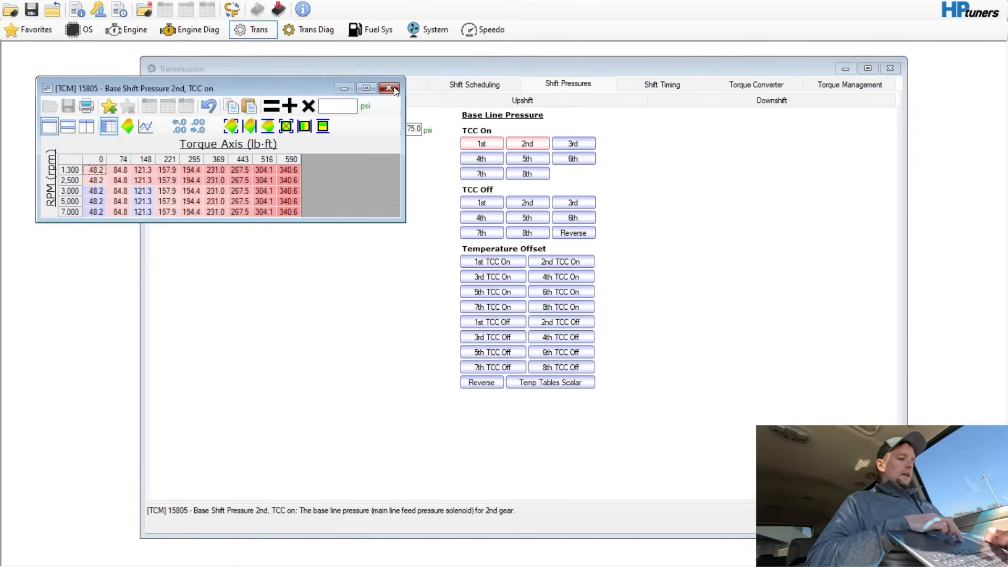
click(572, 143)
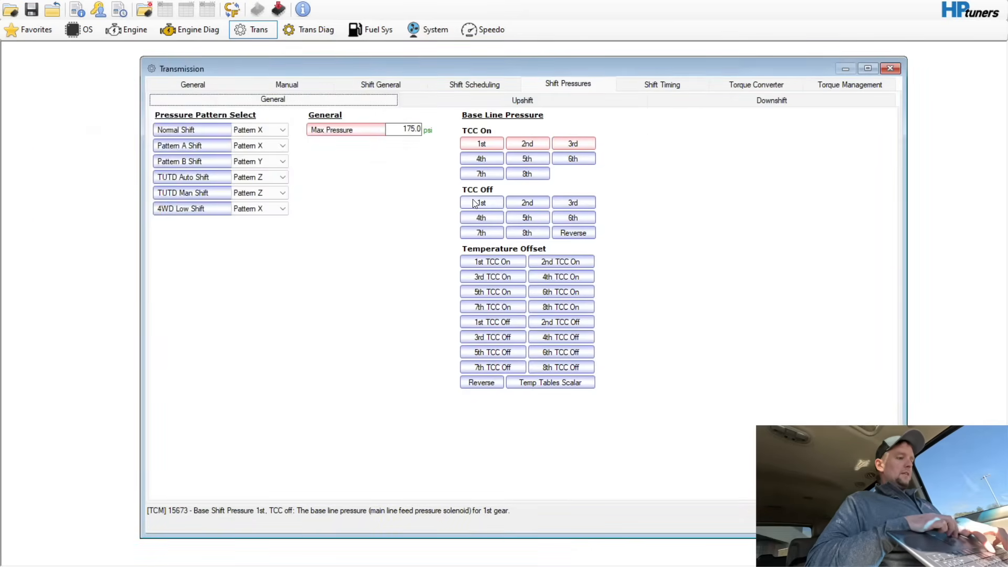
click(526, 203)
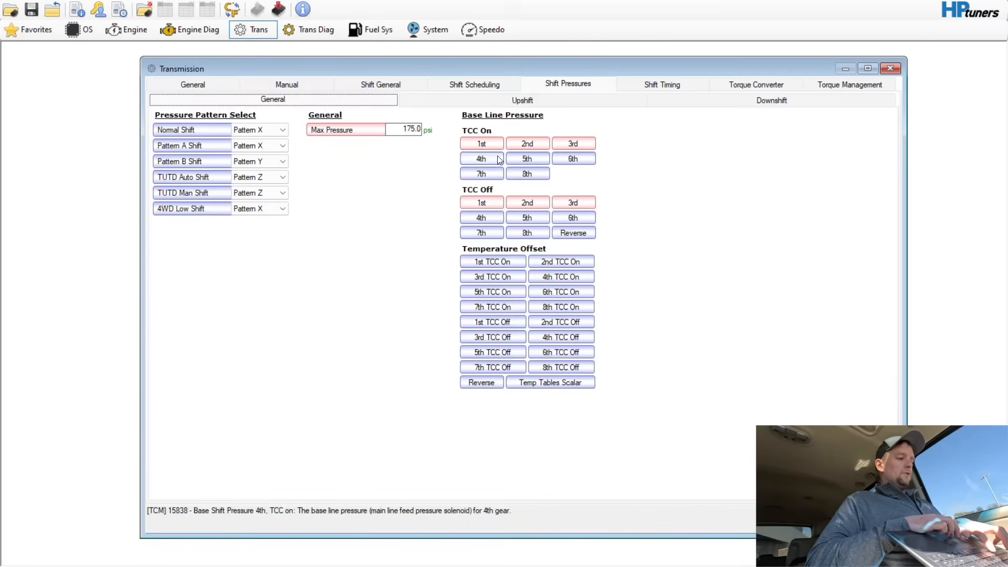
click(481, 143)
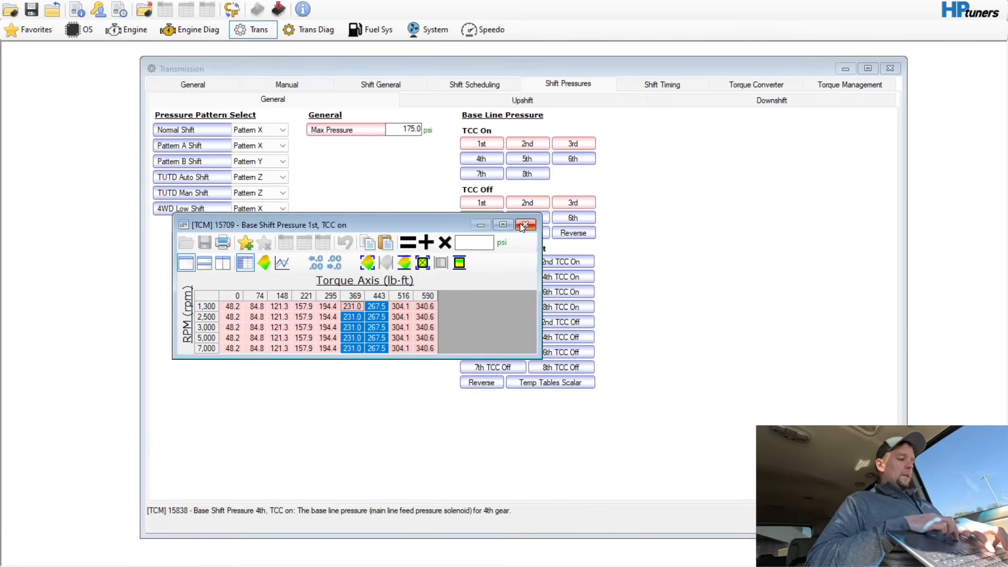
click(523, 225)
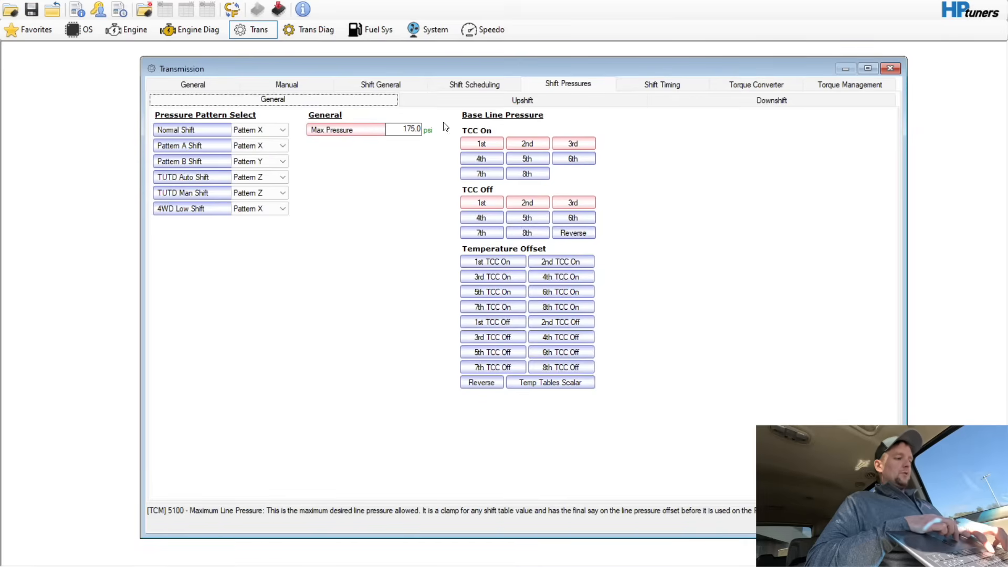
Step: Open the Power 1-2 shift time table and set its high-torque rows to 0.250 s
click(521, 100)
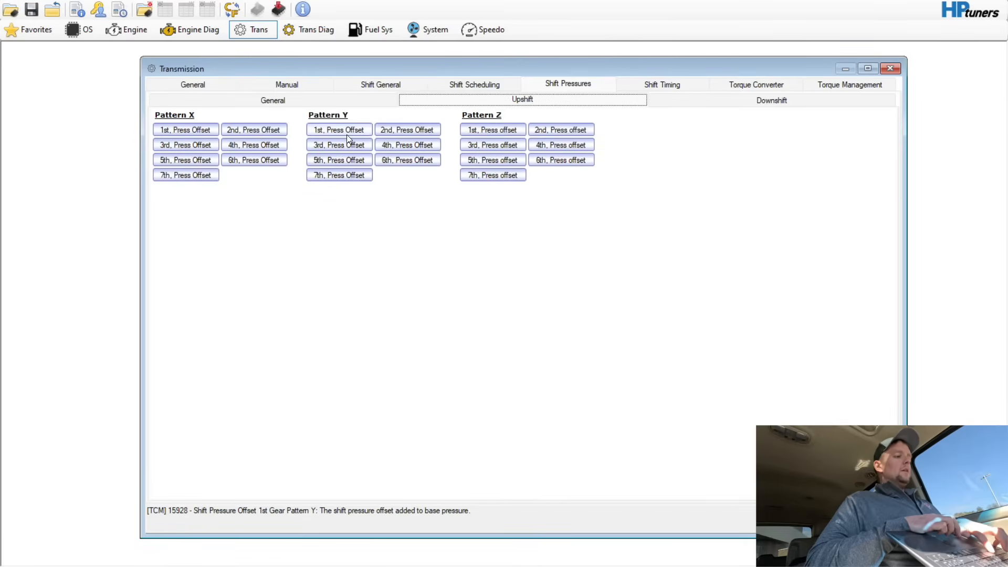
click(771, 99)
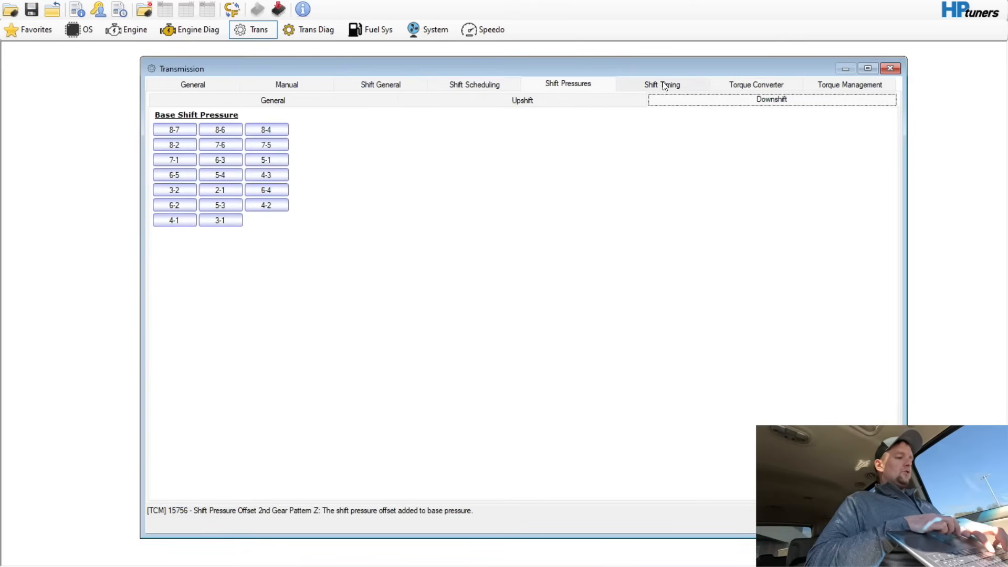
click(661, 84)
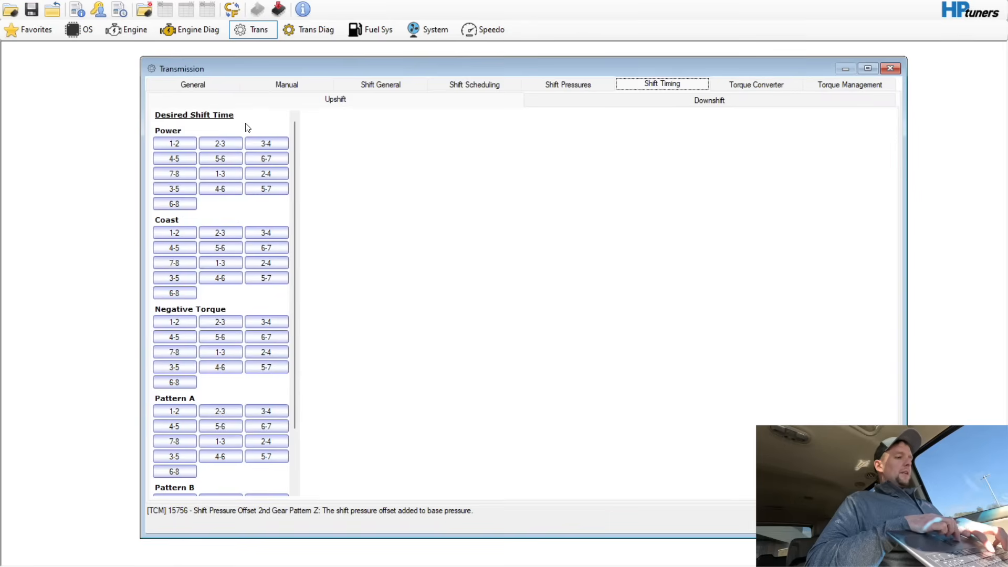
double_click(174, 143)
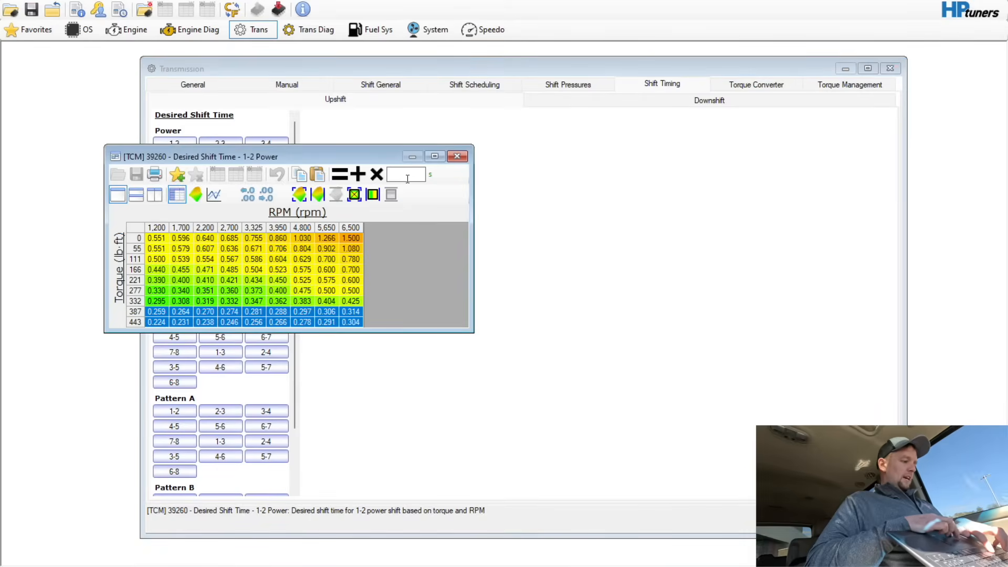
click(339, 174)
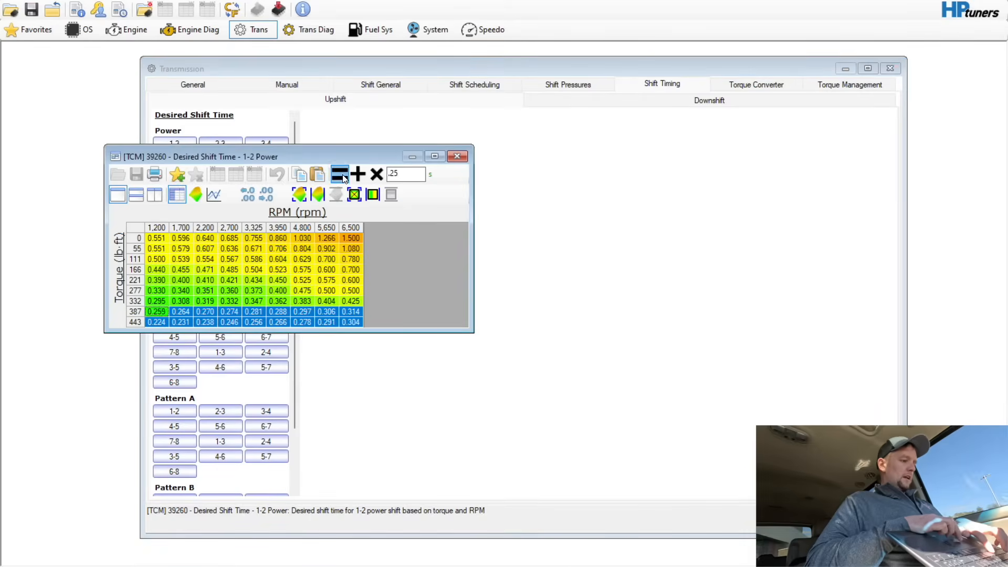
click(338, 174)
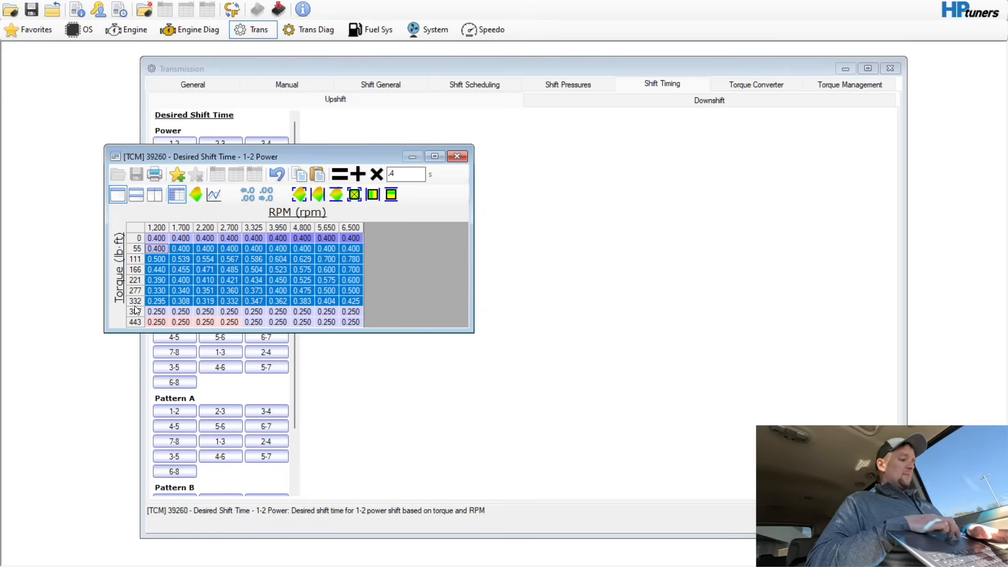
Step: Blend the 1-2 middle rows from 0.400 to 0.250 s and copy the table to 2-3 through 7-8
click(390, 194)
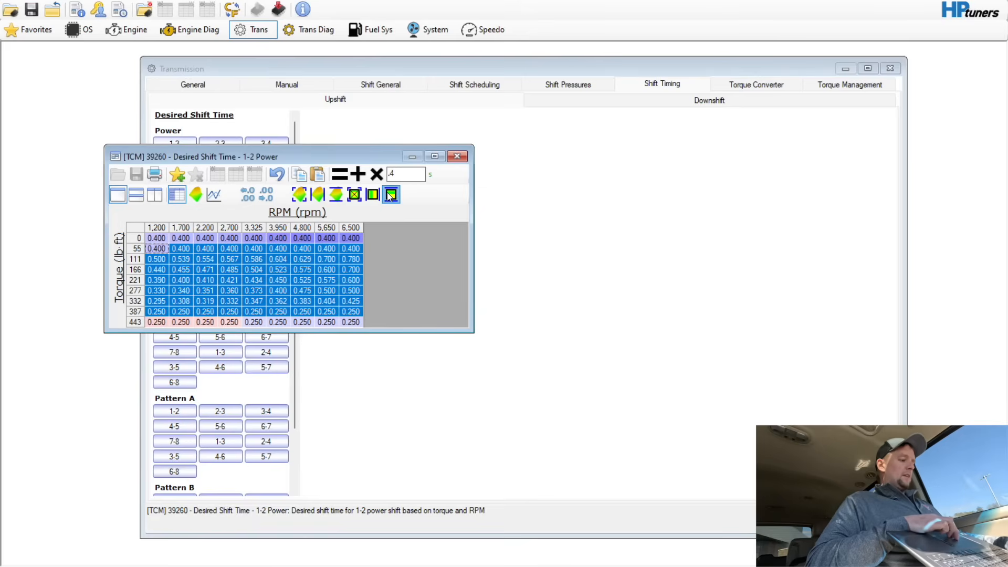
click(390, 194)
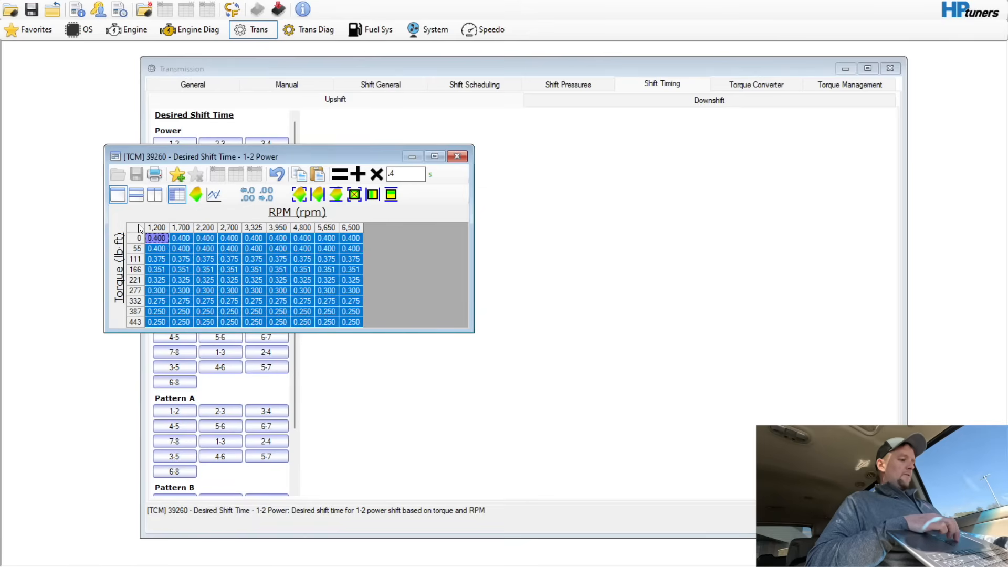
mouse_move(151, 226)
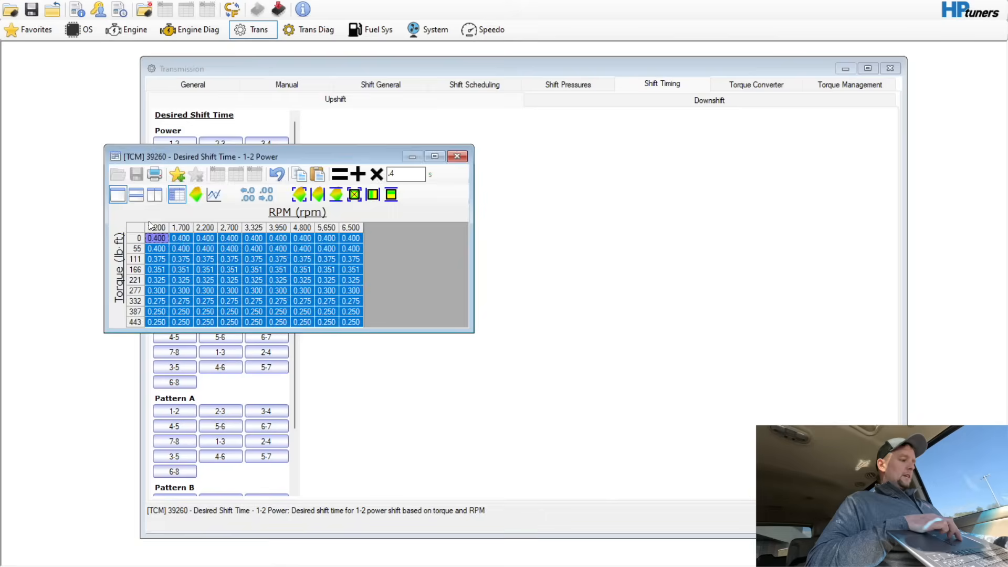
click(221, 143)
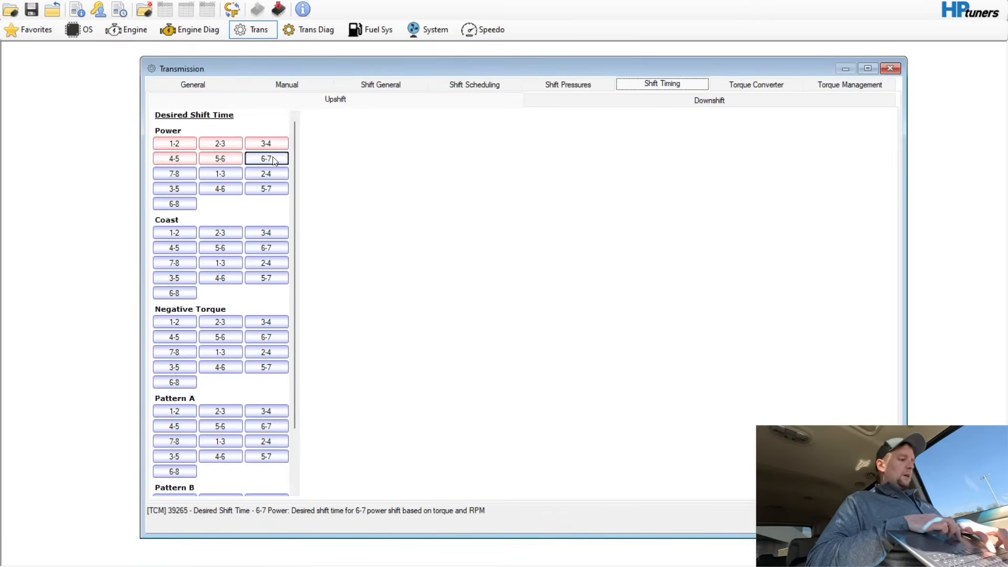
click(220, 174)
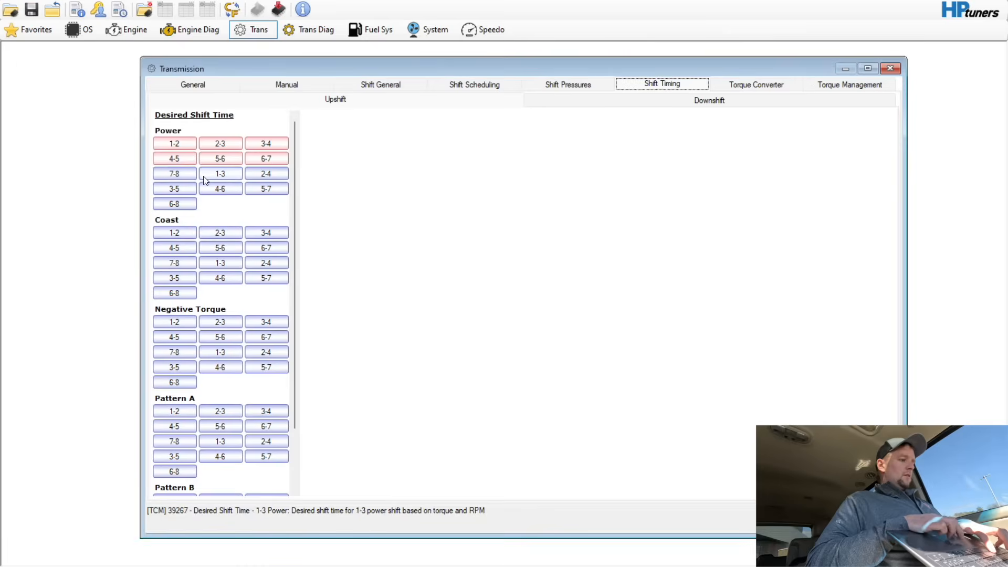
click(174, 172)
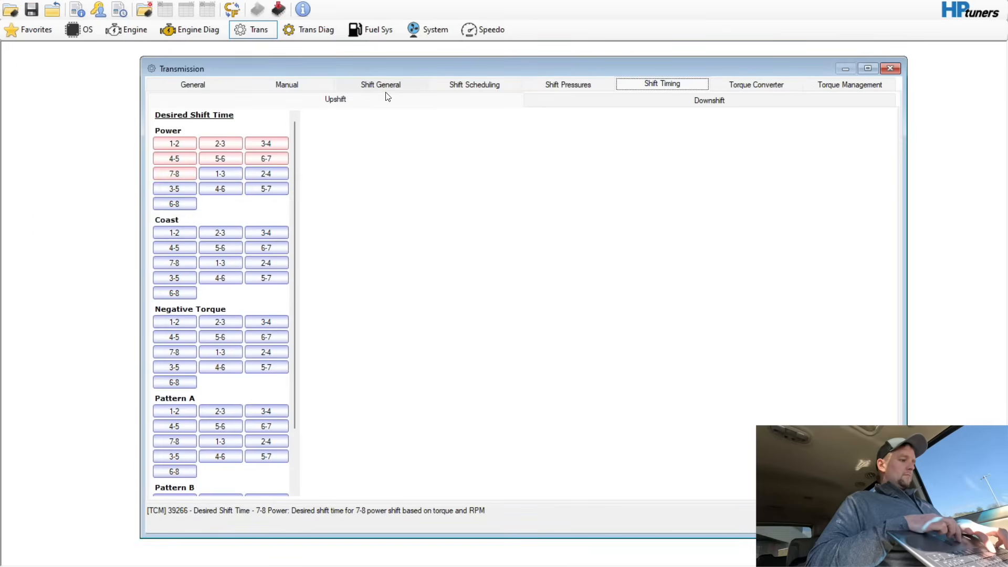
scroll(down, 3)
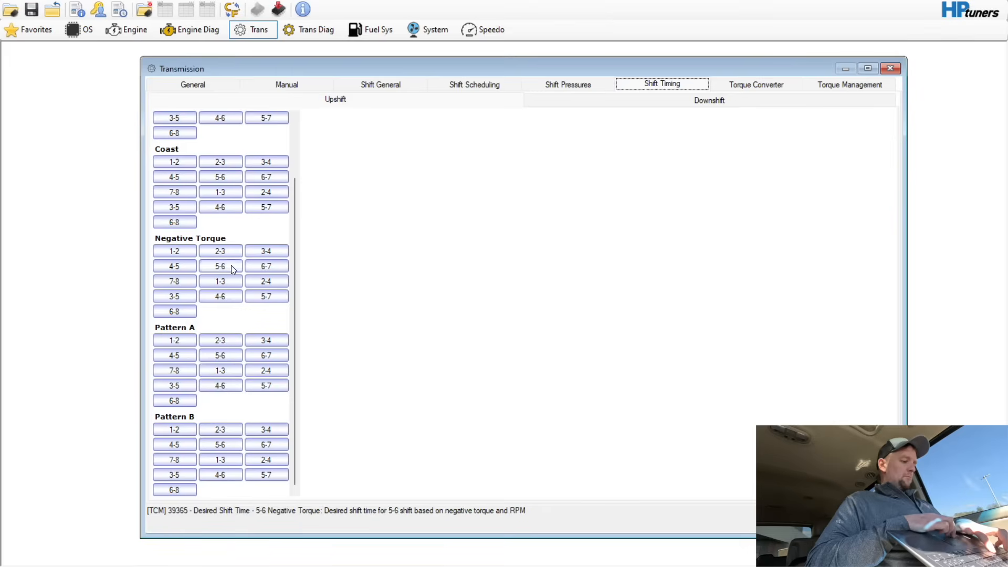
click(709, 100)
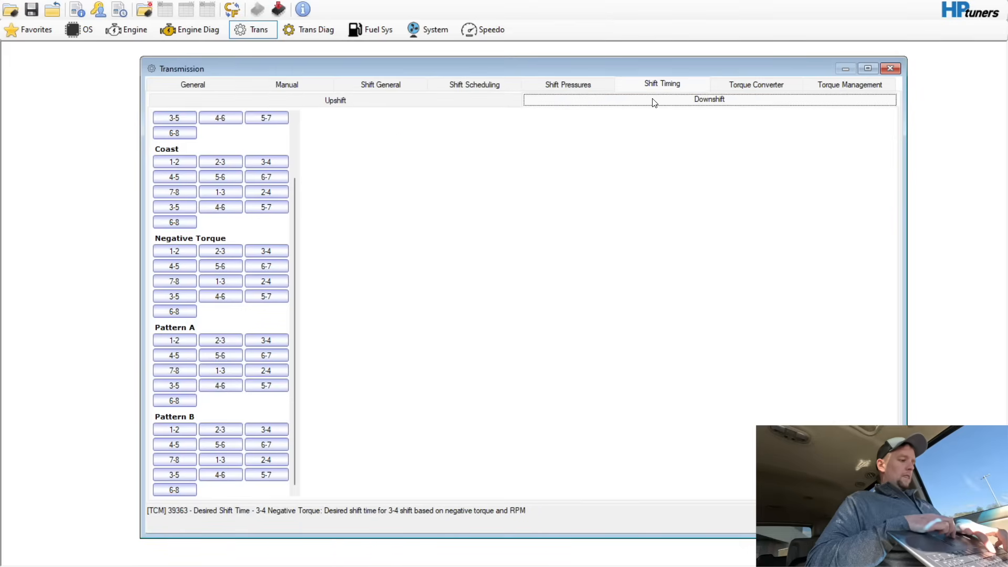
click(755, 84)
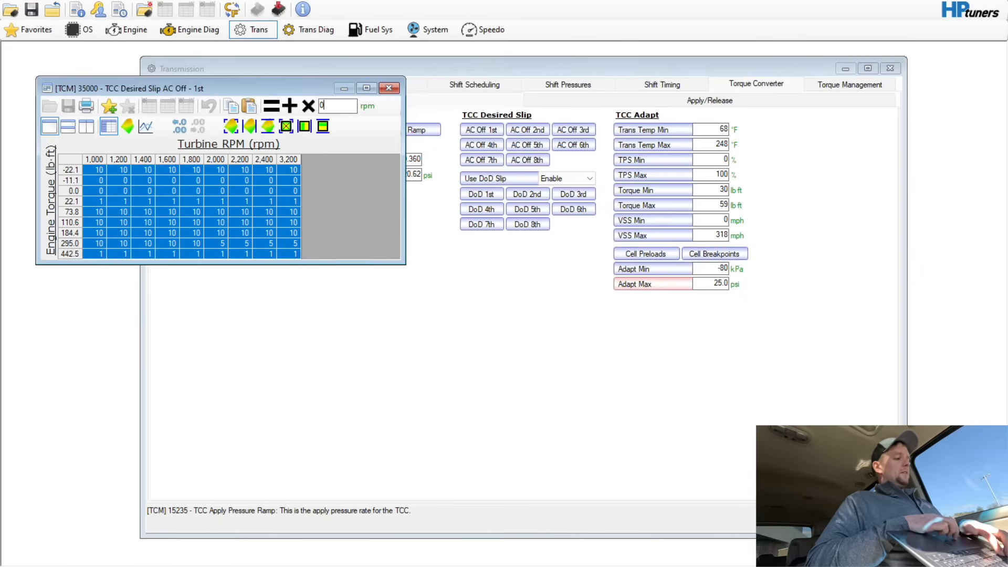
Step: Set every cell of the TCC Desired Slip AC Off tables for 1st–8th gear to 0
click(270, 106)
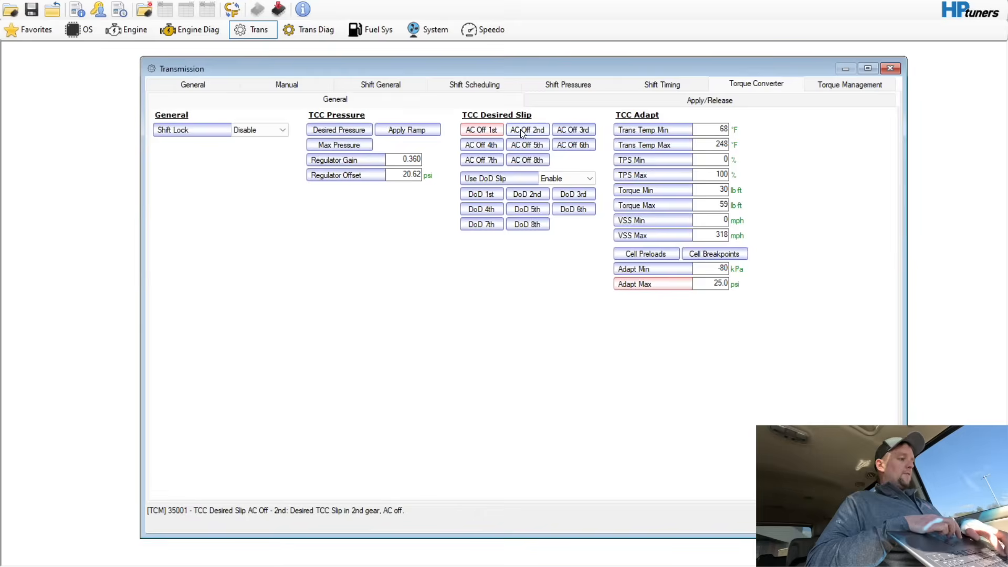
click(526, 129)
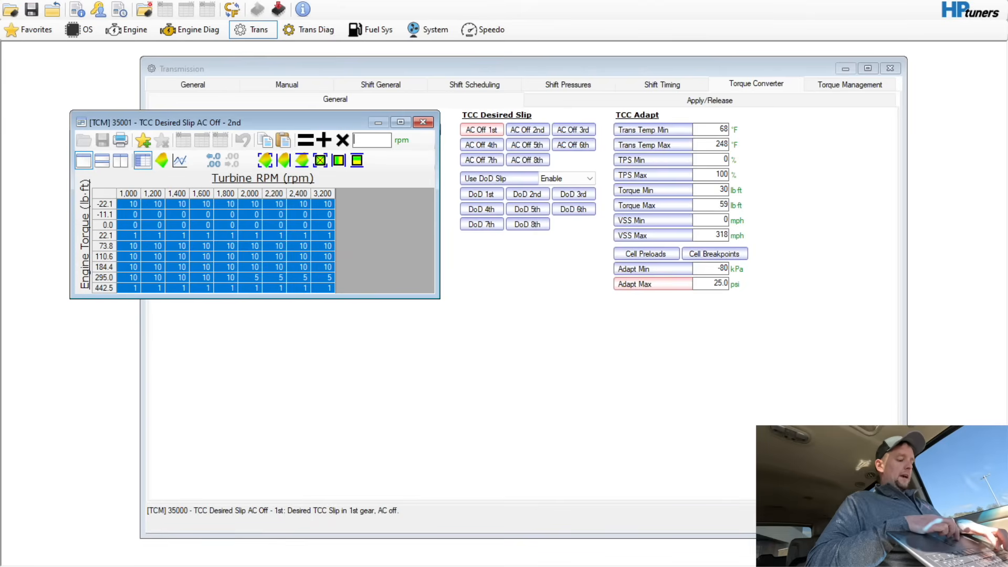
text(0)
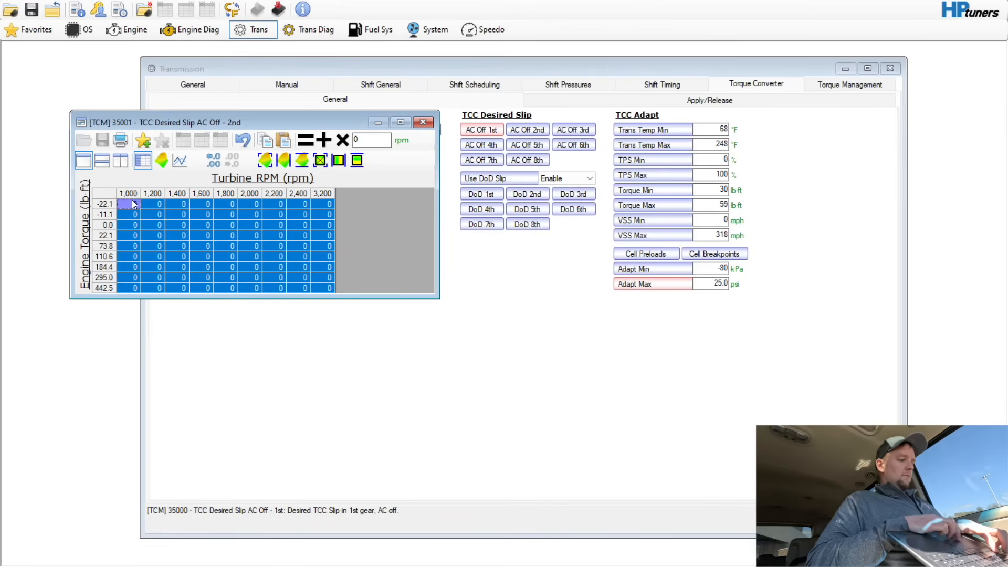
click(423, 122)
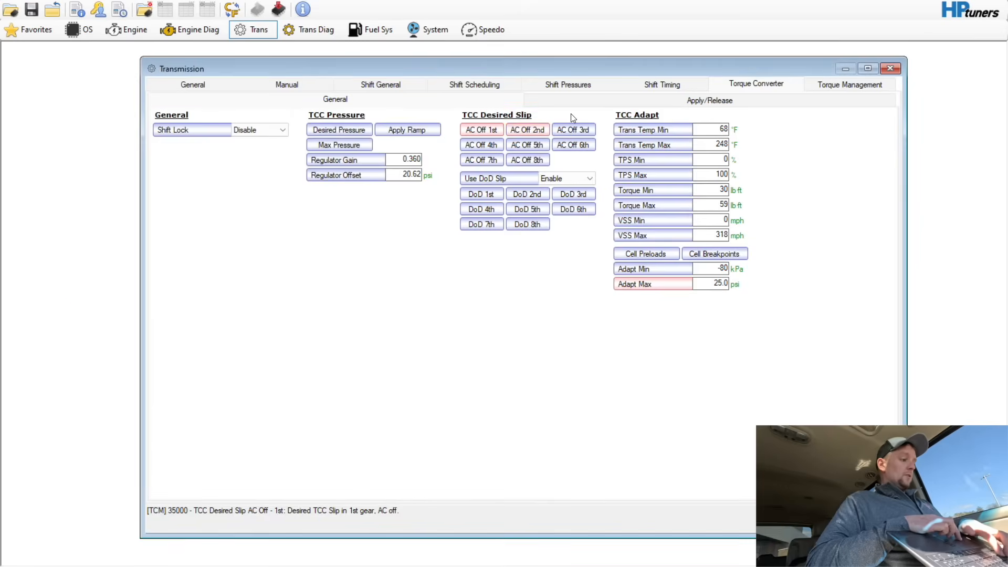
click(481, 143)
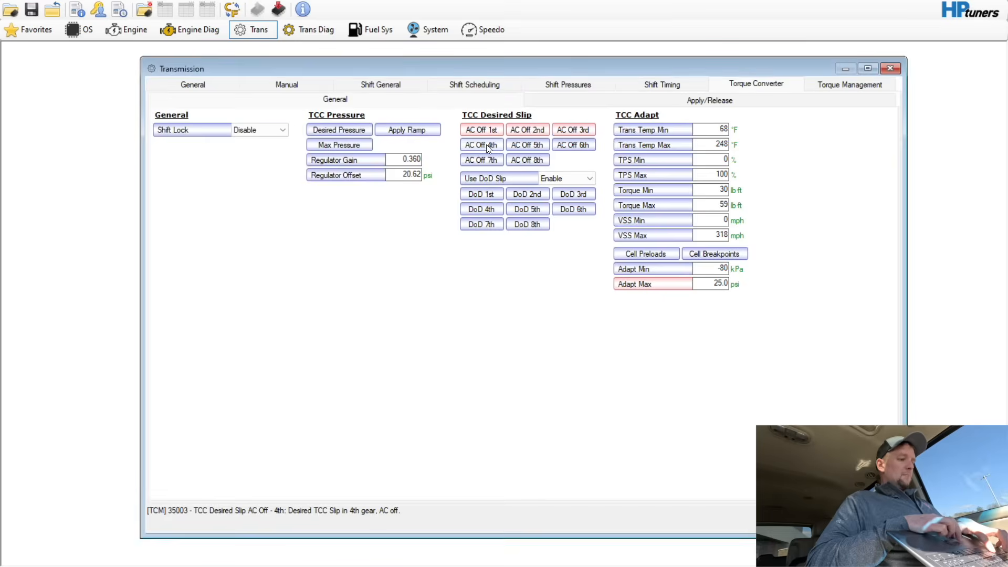
click(526, 144)
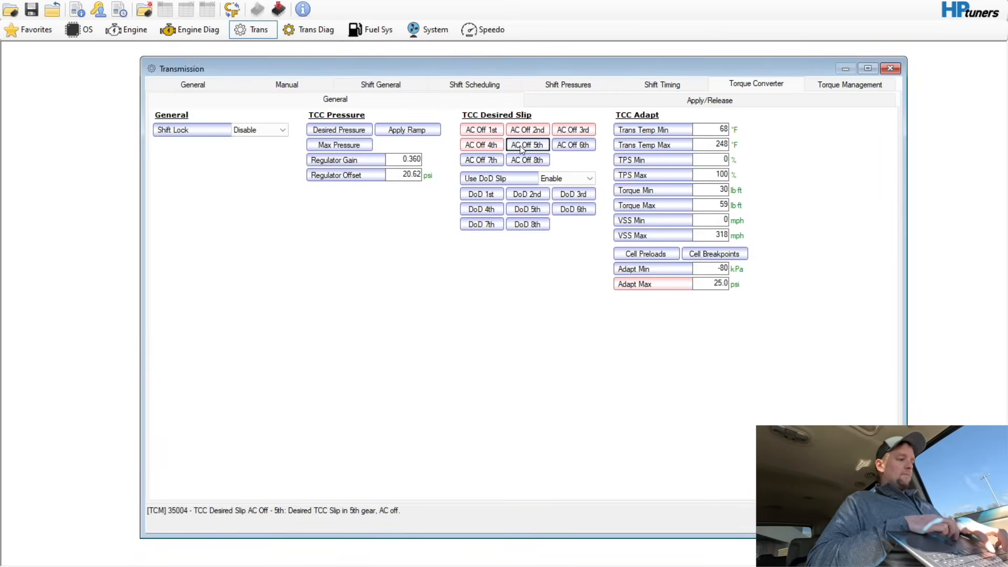
click(572, 144)
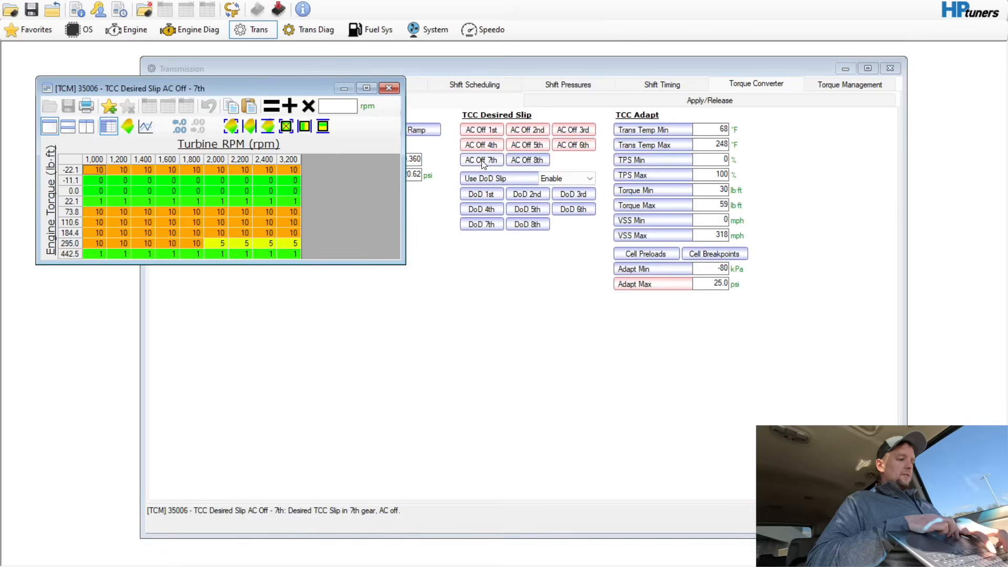
click(525, 159)
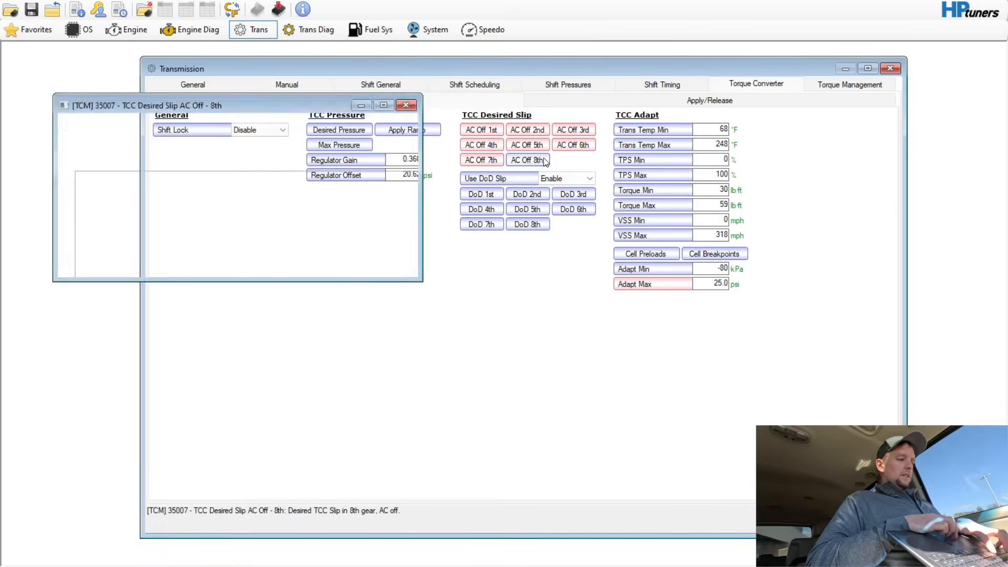
click(586, 178)
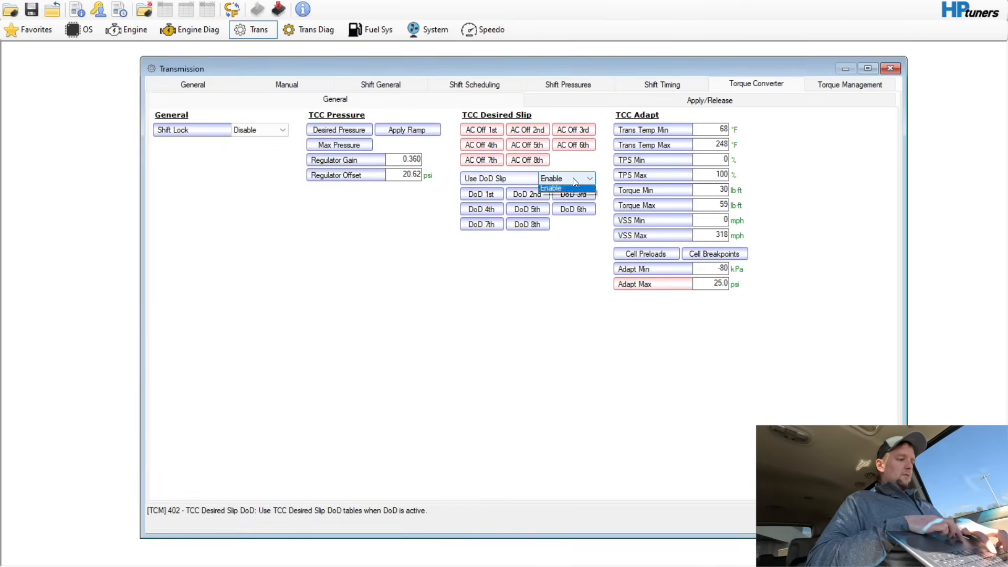
Step: Set Use DoD Slip to Disable and zero the DoD slip tables for 1st–7th gear
click(550, 188)
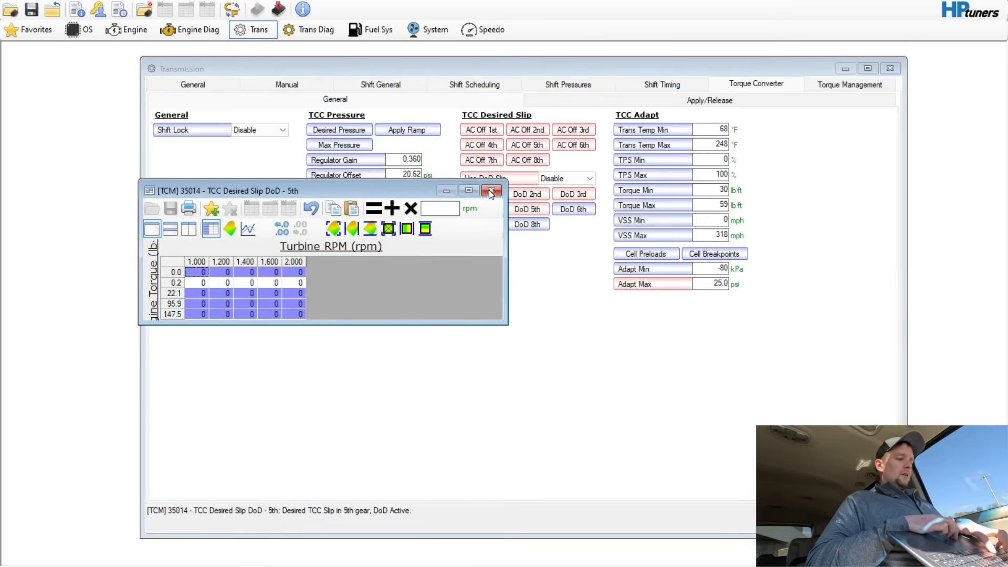
click(492, 190)
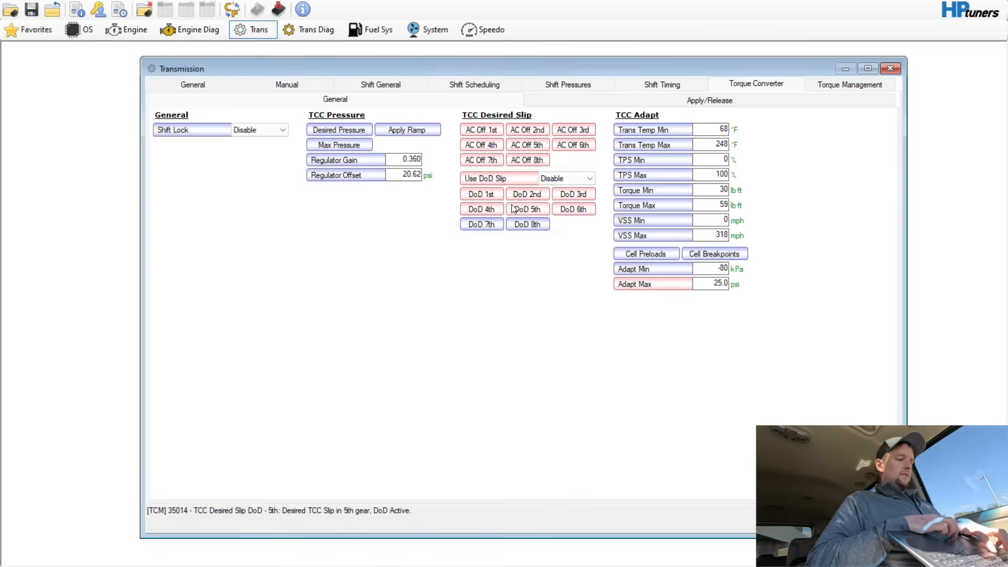
click(527, 223)
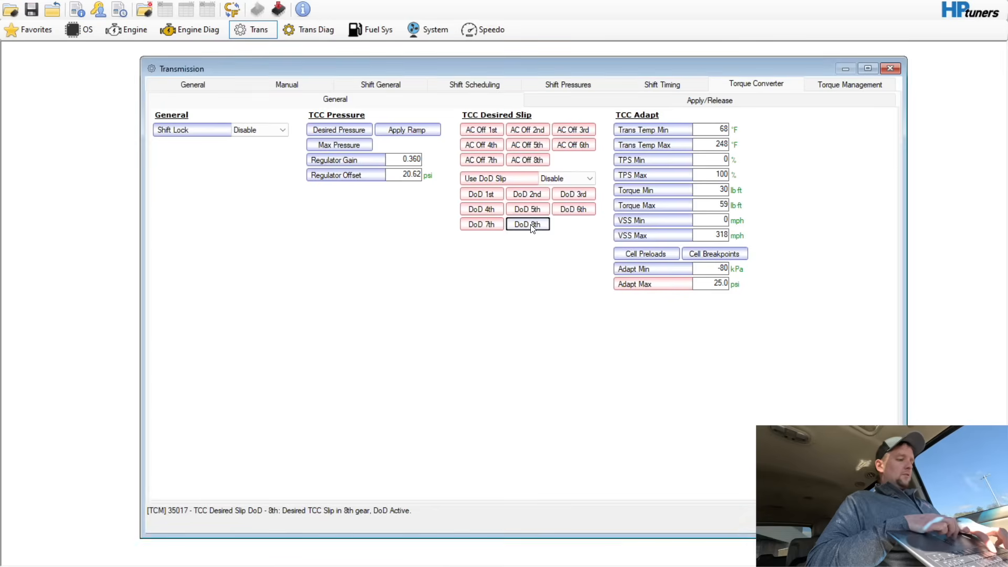
double_click(526, 224)
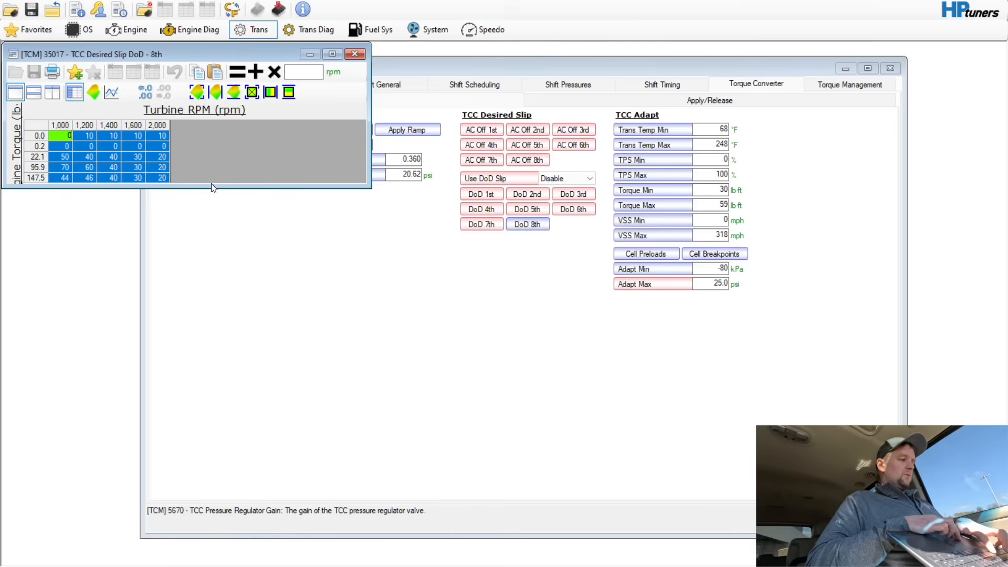
Step: Fill the whole TCC Max Allowed Pressure table with 175 psi and close it
click(356, 53)
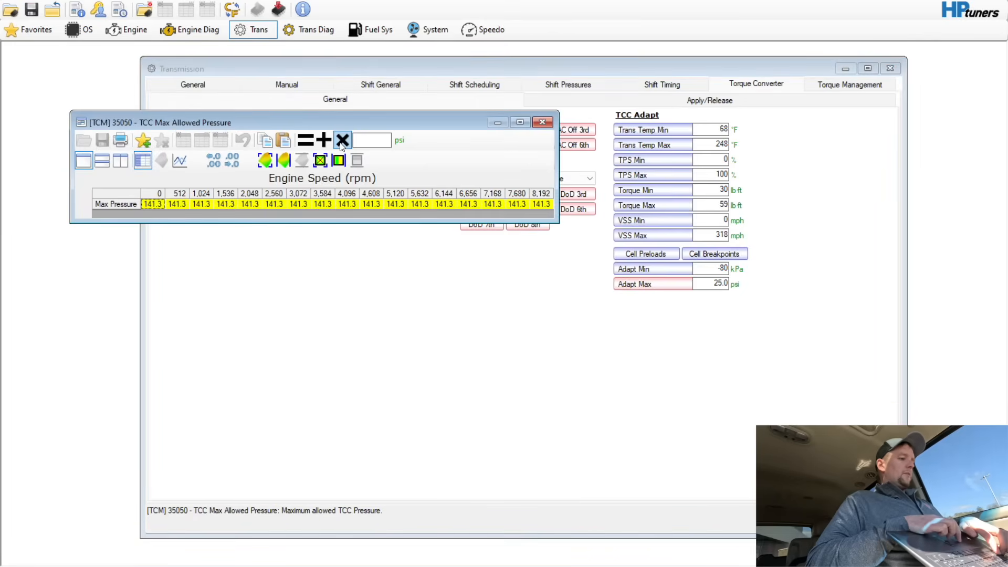
click(342, 140)
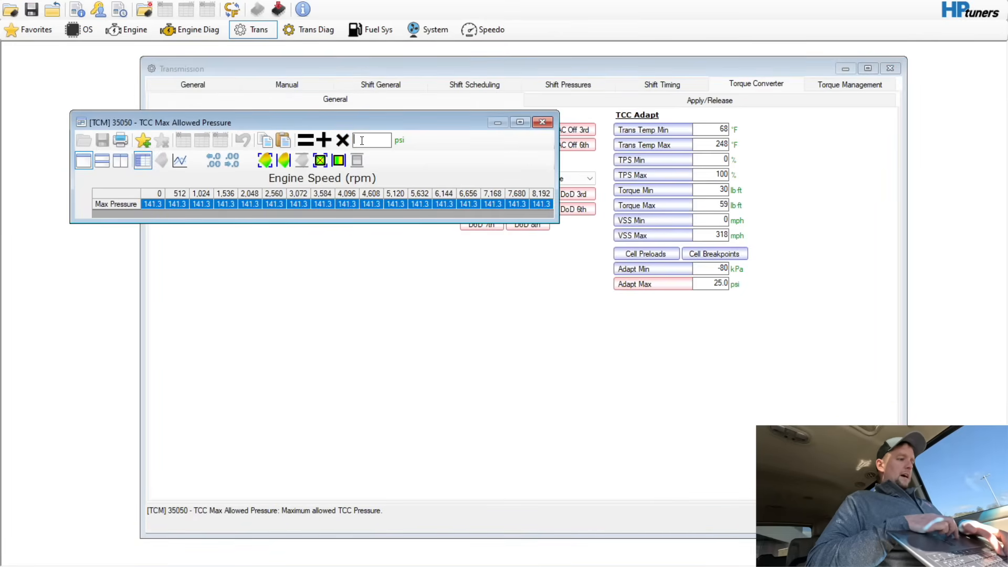
text(175)
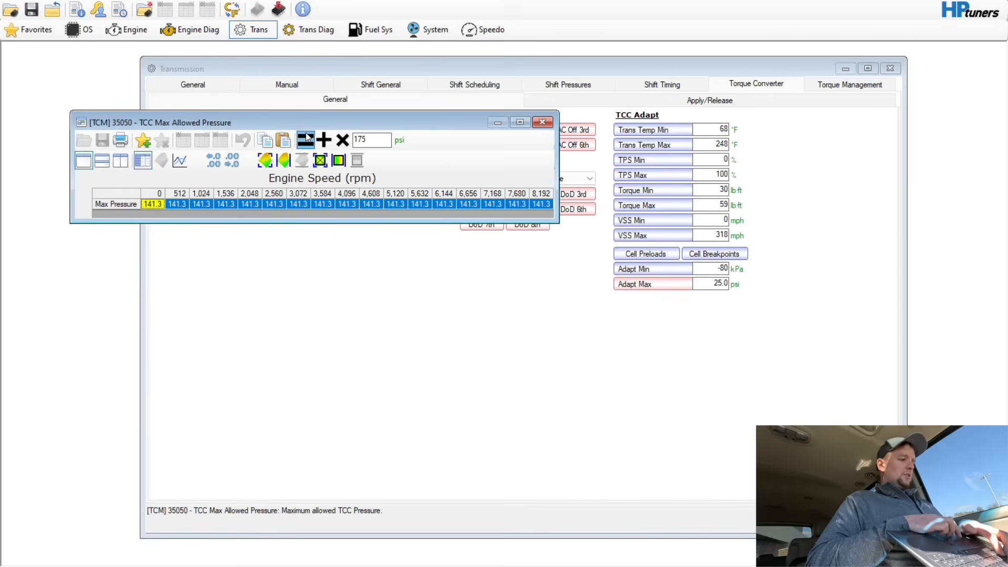
click(306, 139)
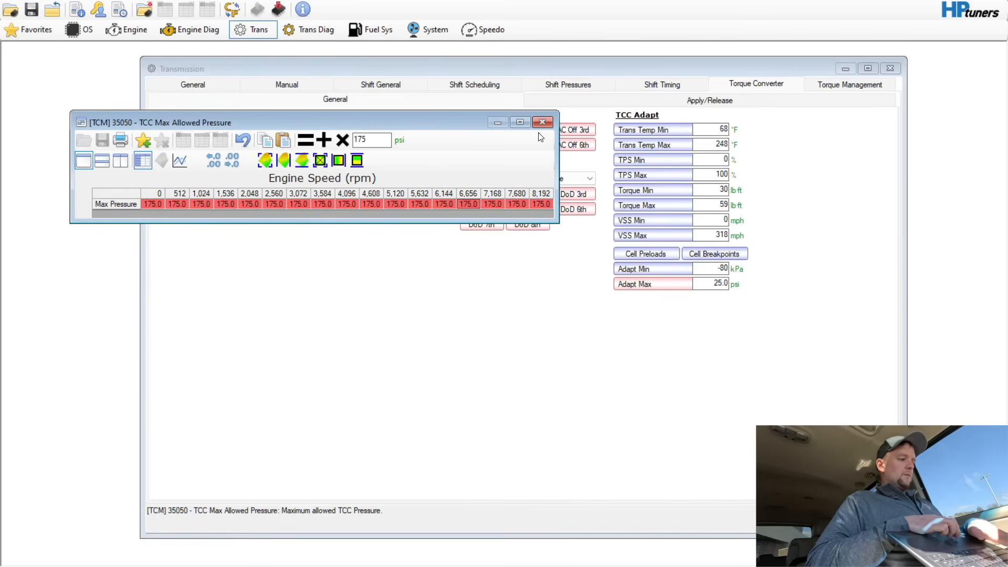
click(542, 123)
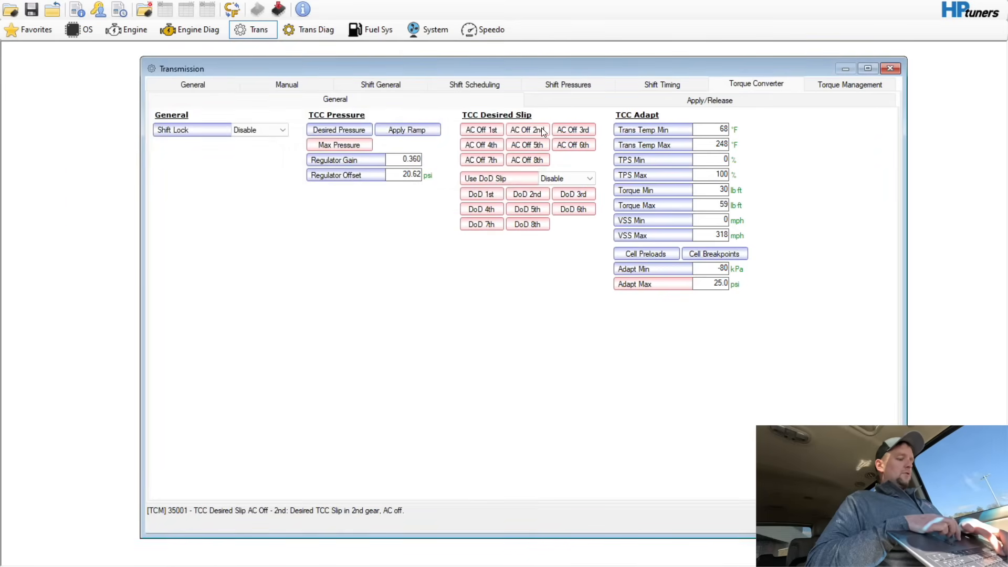
Step: Set 1st–5th gear apply speeds to 318 mph in Apply/Release Speed Normal, then select release rows
click(709, 100)
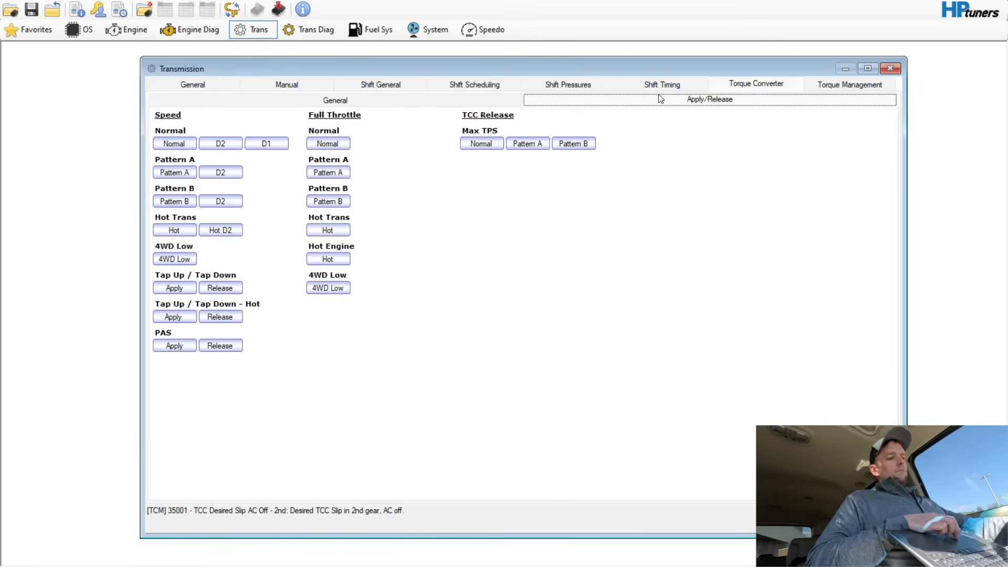
mouse_move(299, 186)
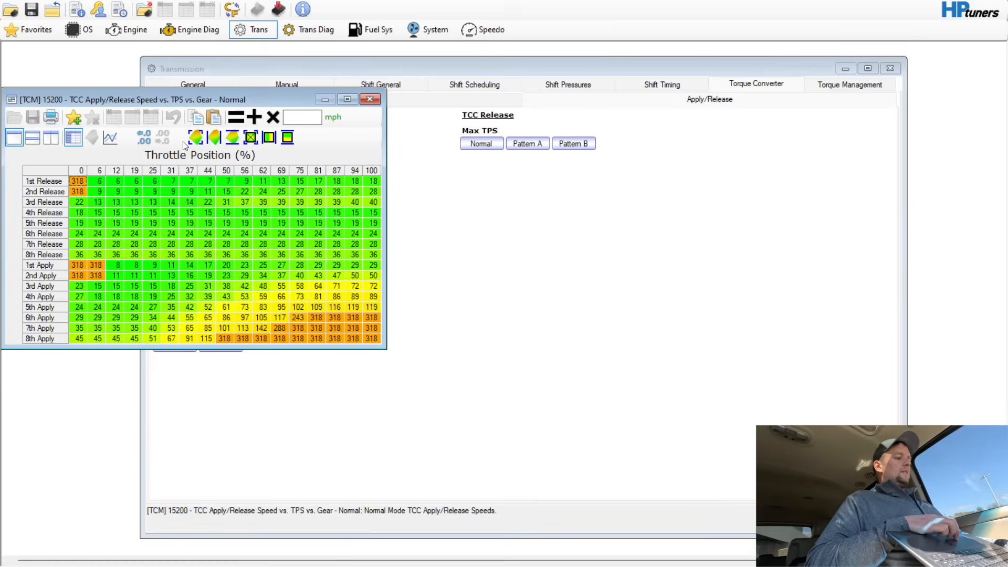
mouse_move(55, 292)
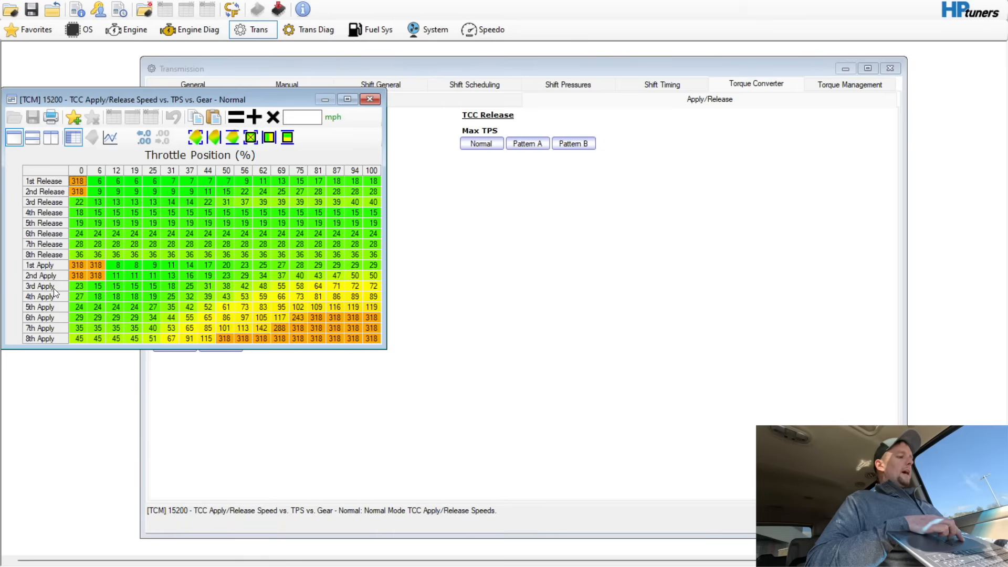
mouse_move(55, 292)
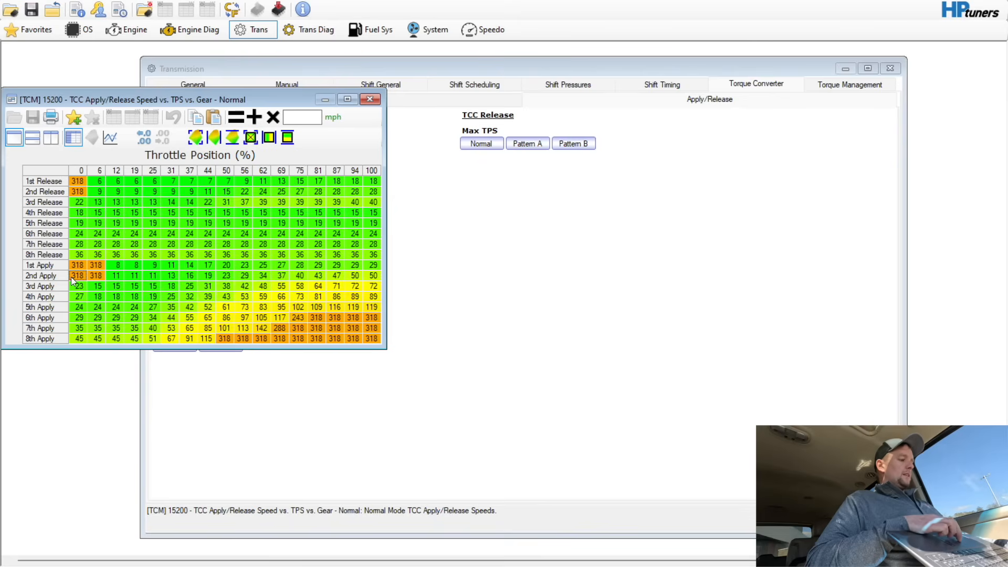
click(42, 264)
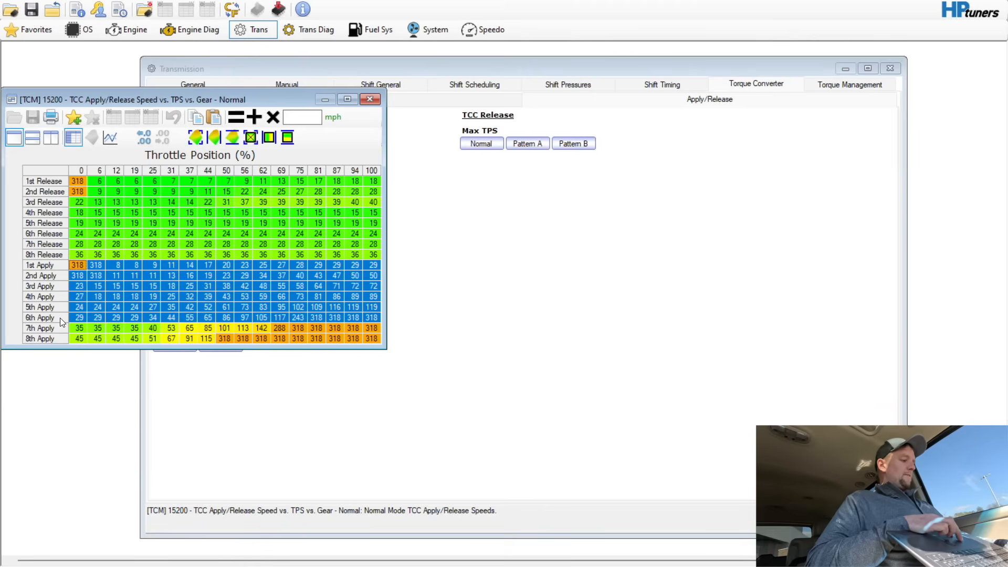
mouse_move(68, 338)
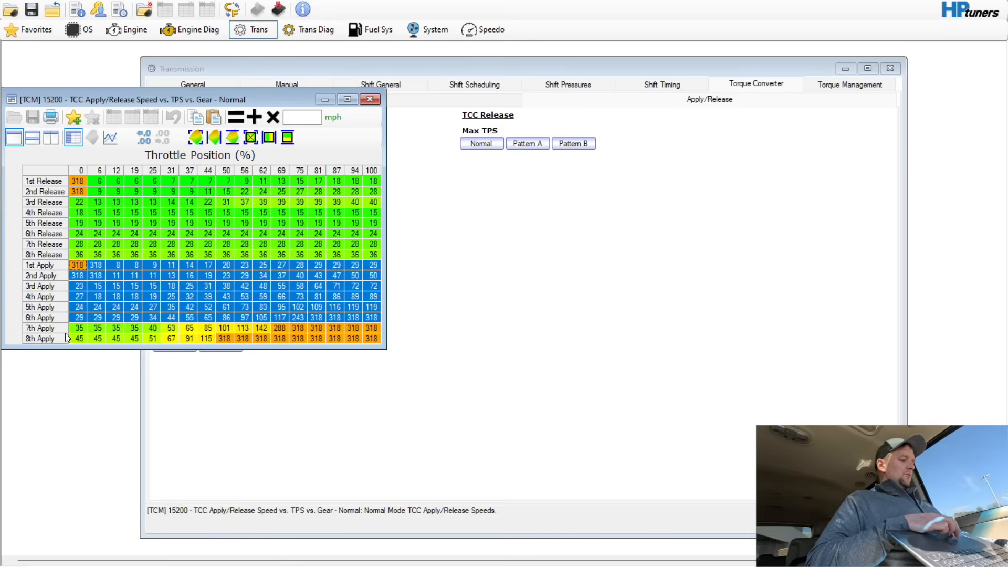
mouse_move(221, 341)
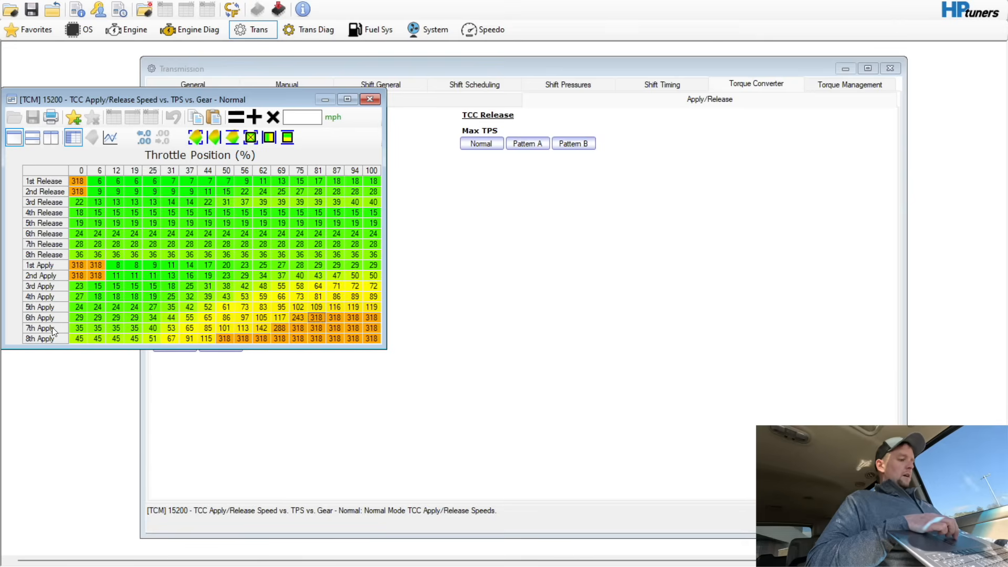
mouse_move(334, 263)
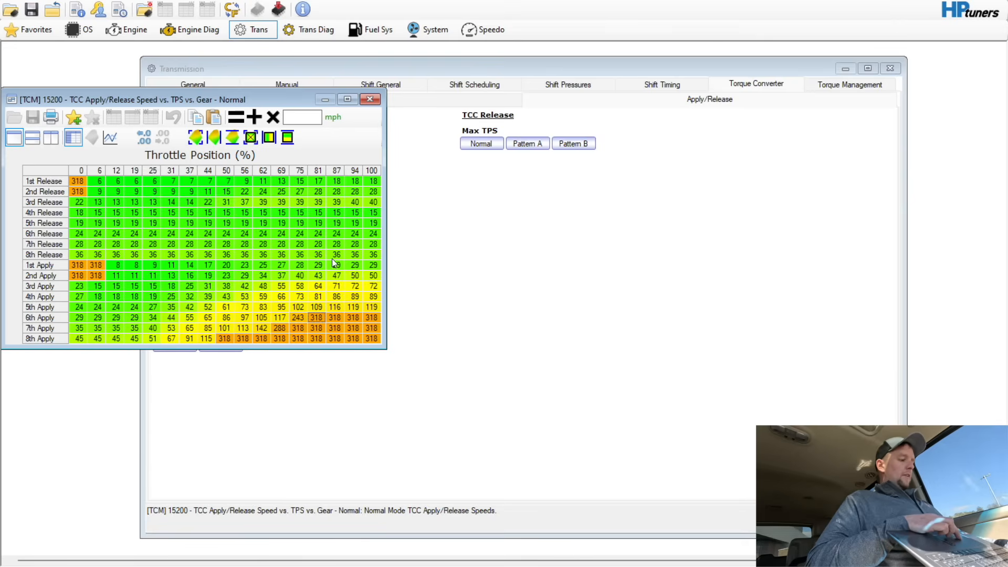
mouse_move(165, 277)
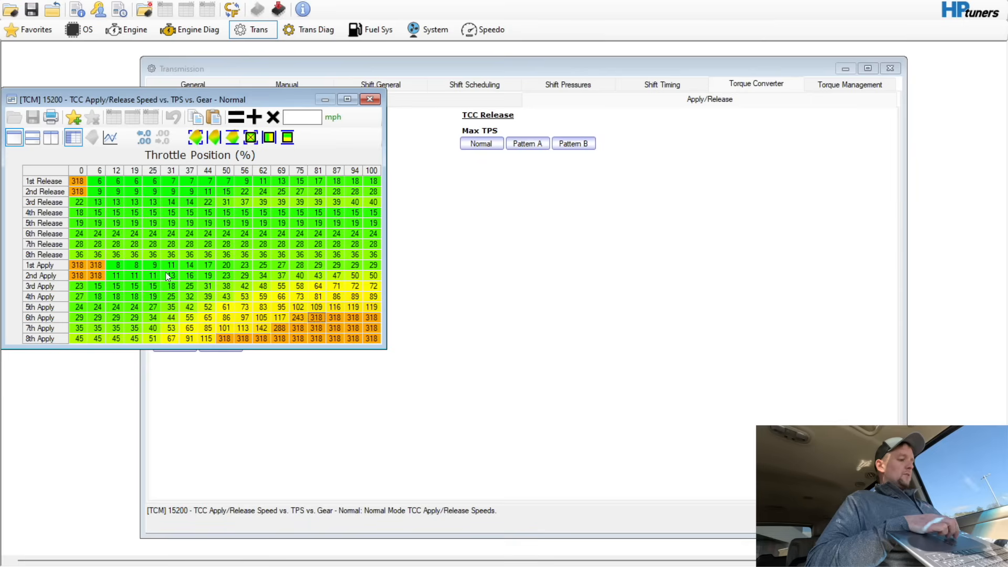
mouse_move(129, 291)
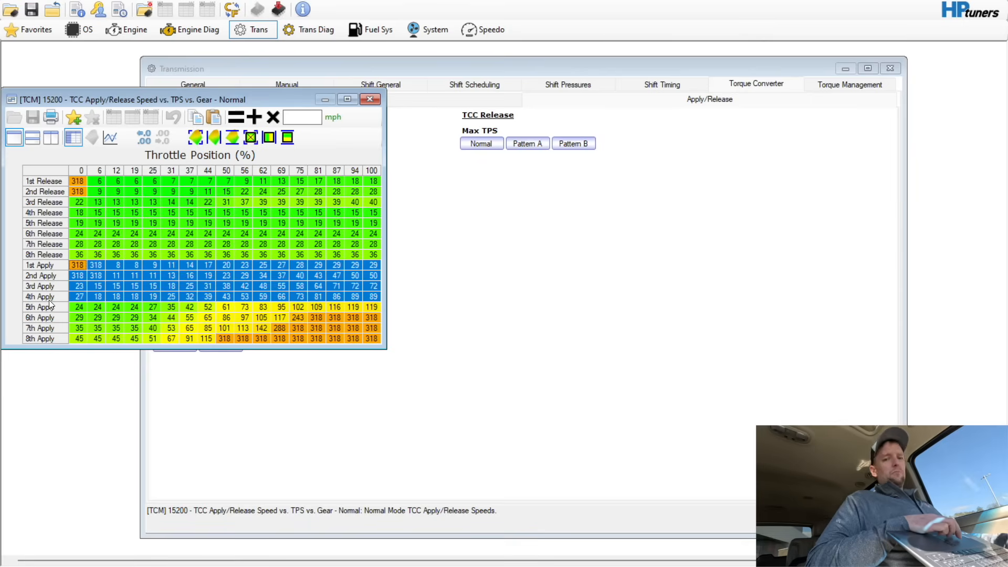
click(286, 137)
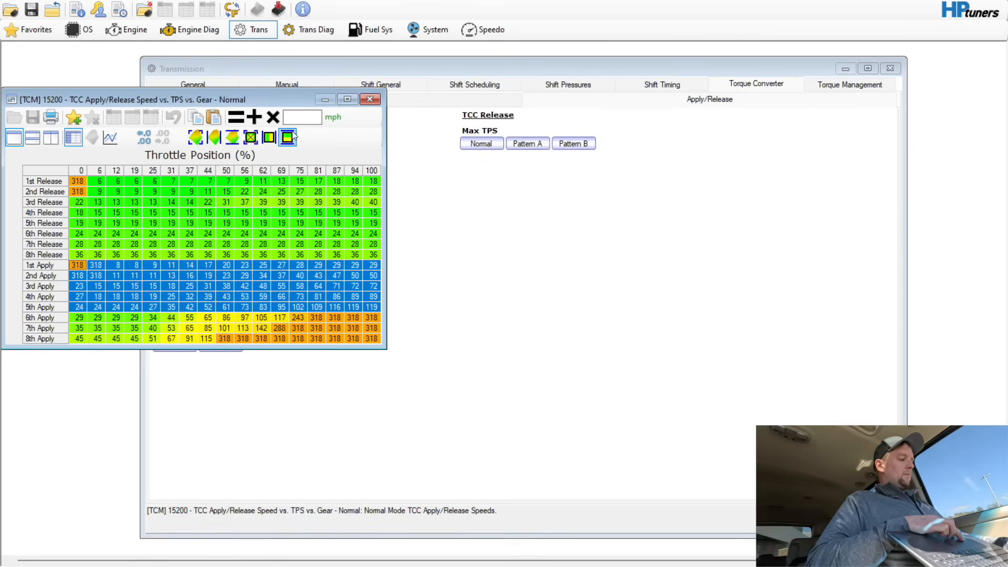
text(3)
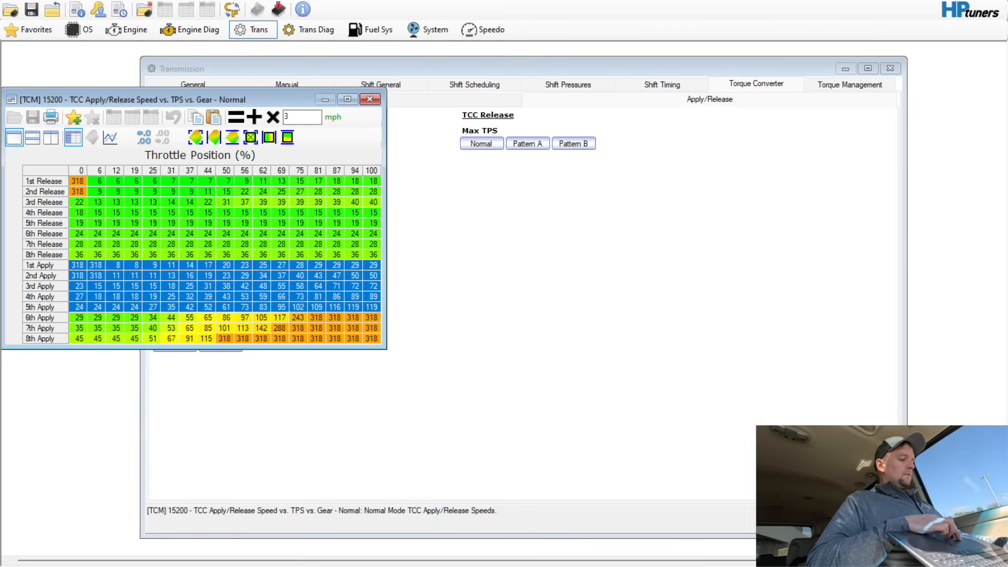
click(235, 117)
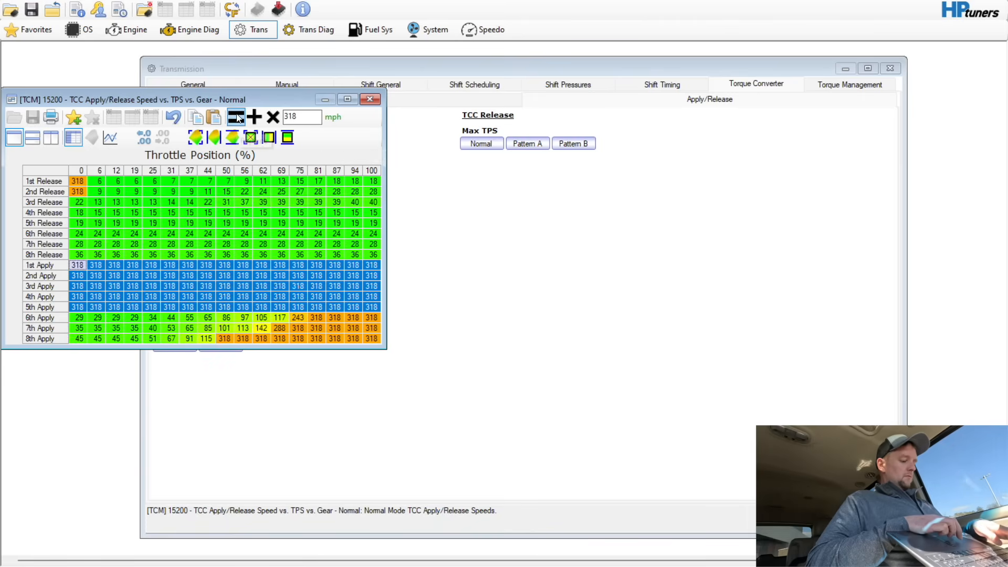
click(235, 117)
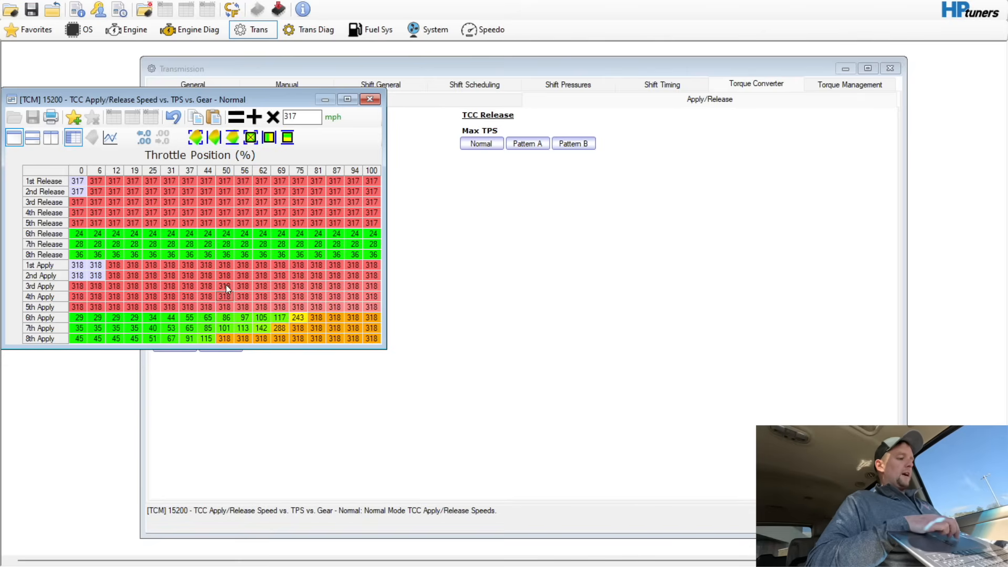
Step: Set all full-throttle TCC release speeds to 317 mph and apply speeds to 318 mph
click(370, 99)
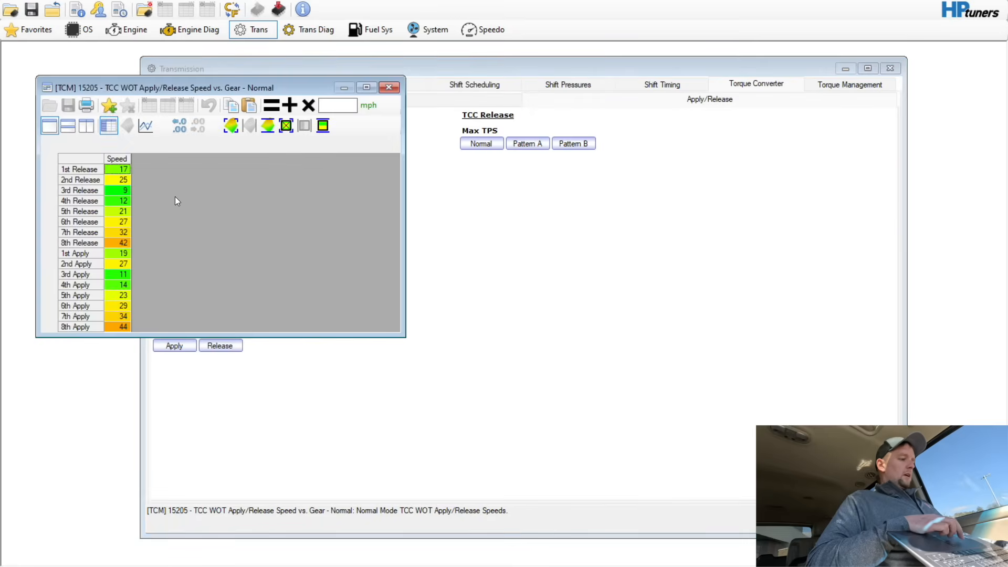
mouse_move(124, 263)
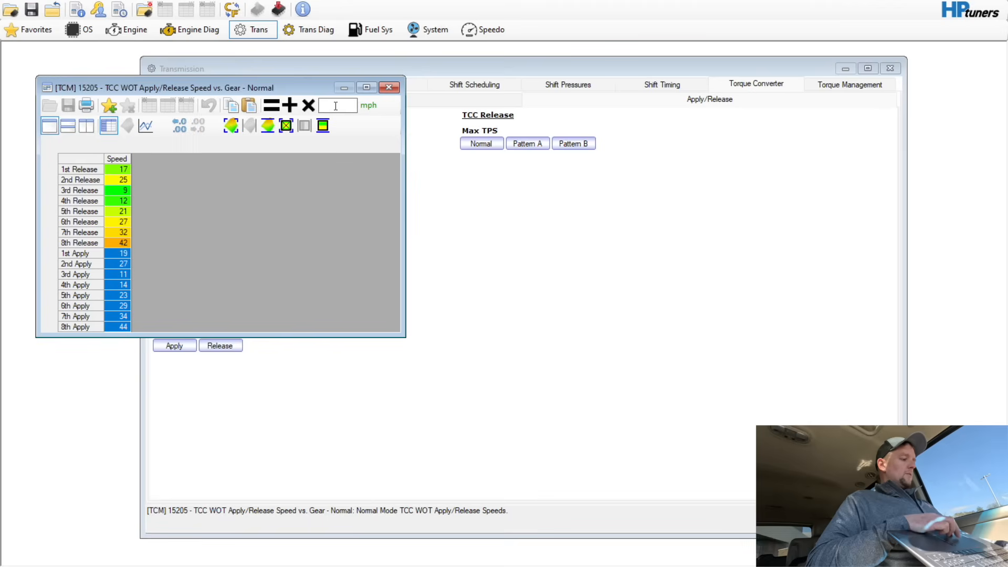
text(317)
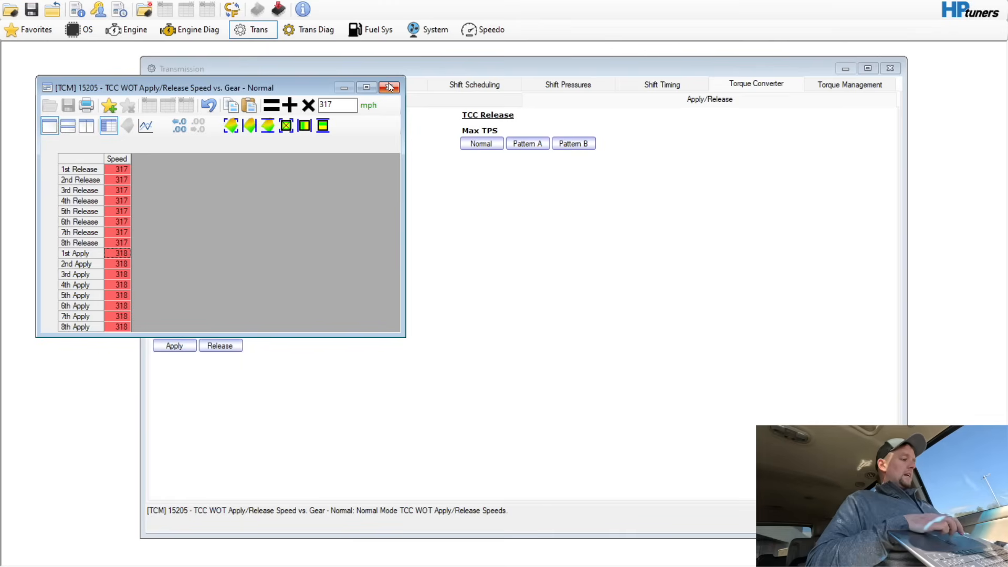
click(388, 86)
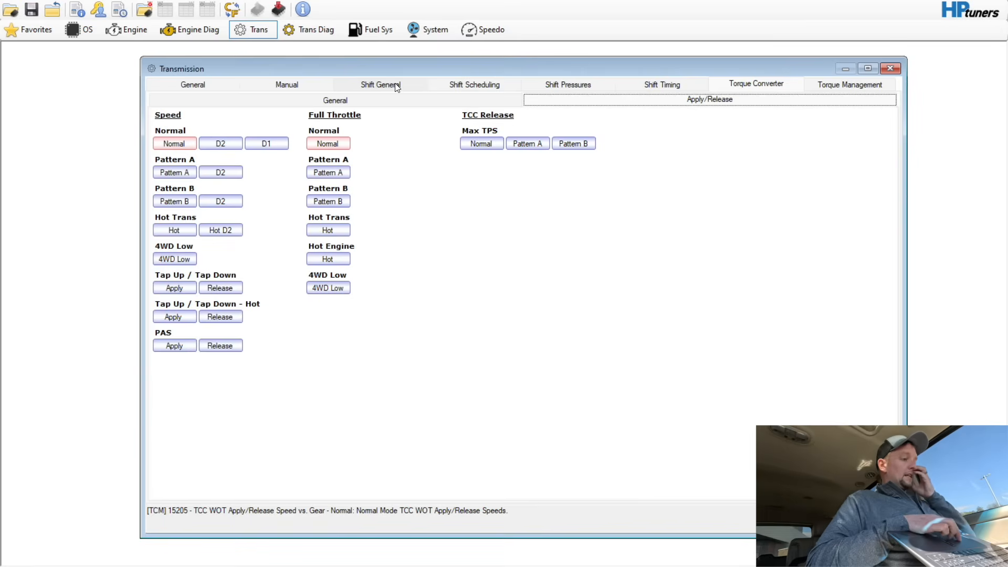
Step: Set Torque Management speed control termination to Immediate
click(850, 84)
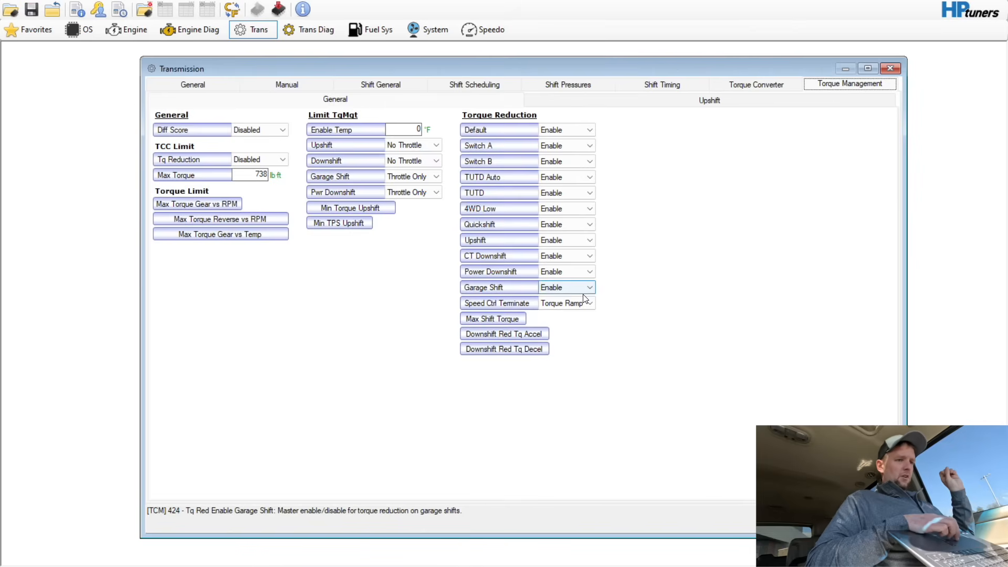
click(587, 303)
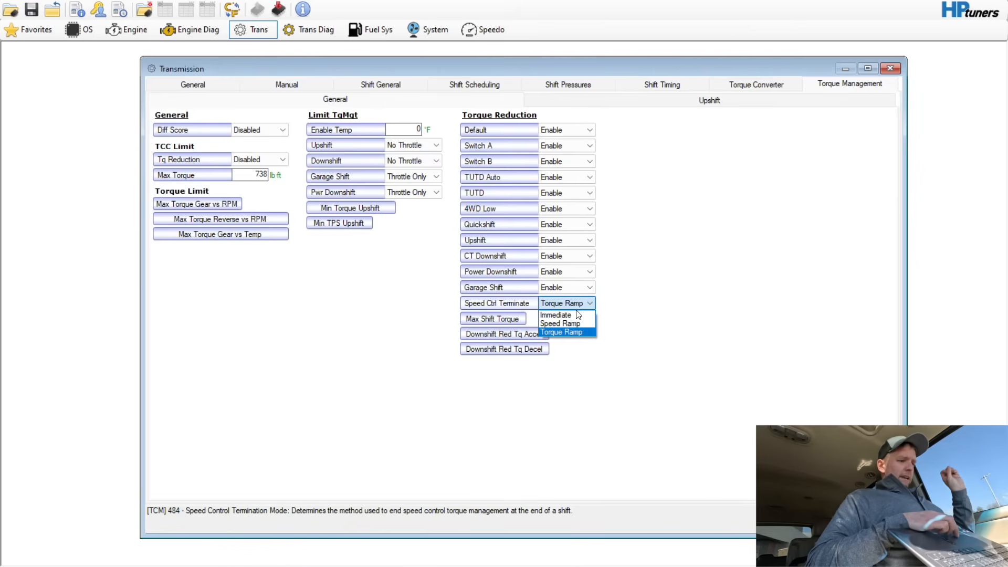
click(555, 314)
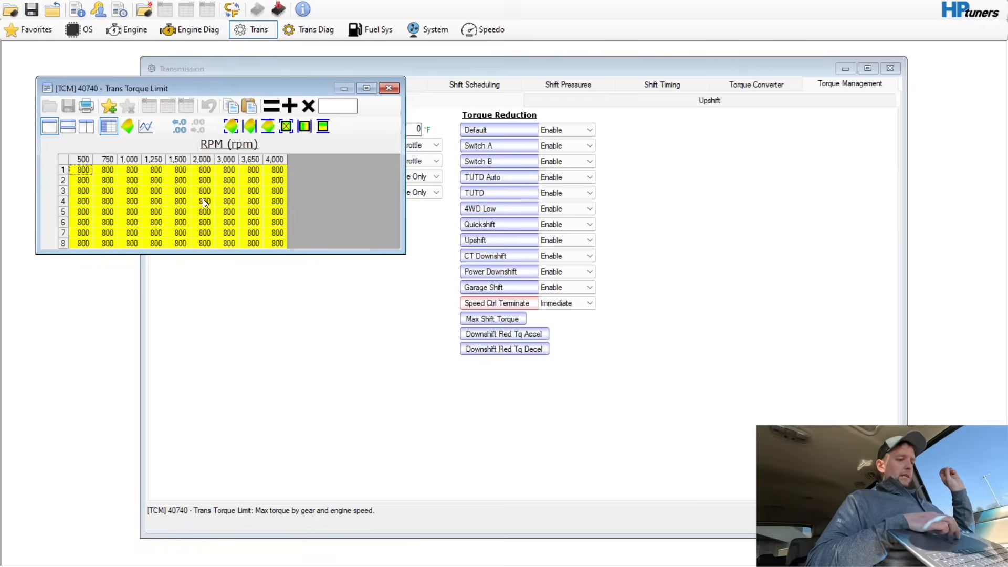
Step: Max out every Max Torque Gear vs RPM cell to 8,192 and view upshift torque factors
click(82, 169)
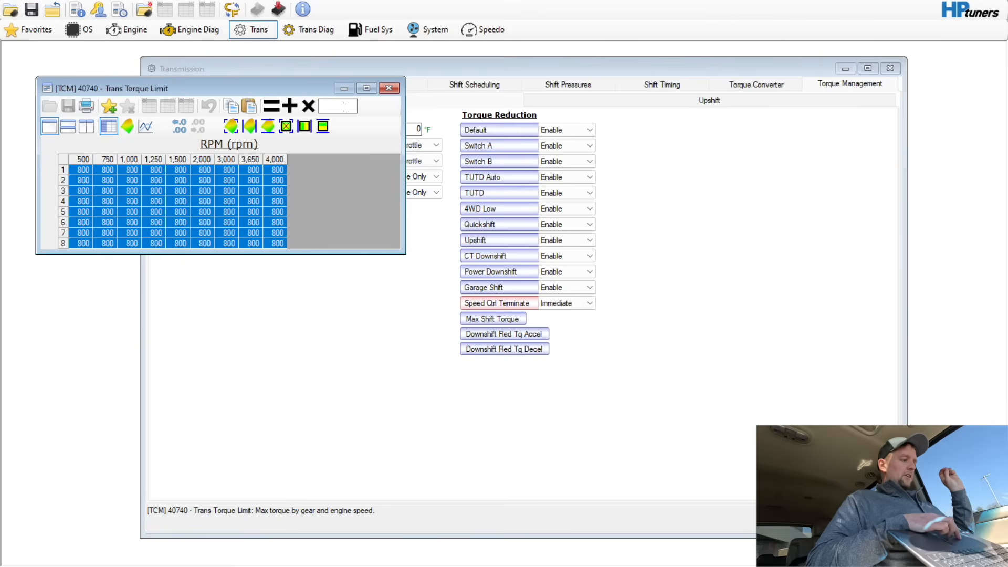
click(308, 106)
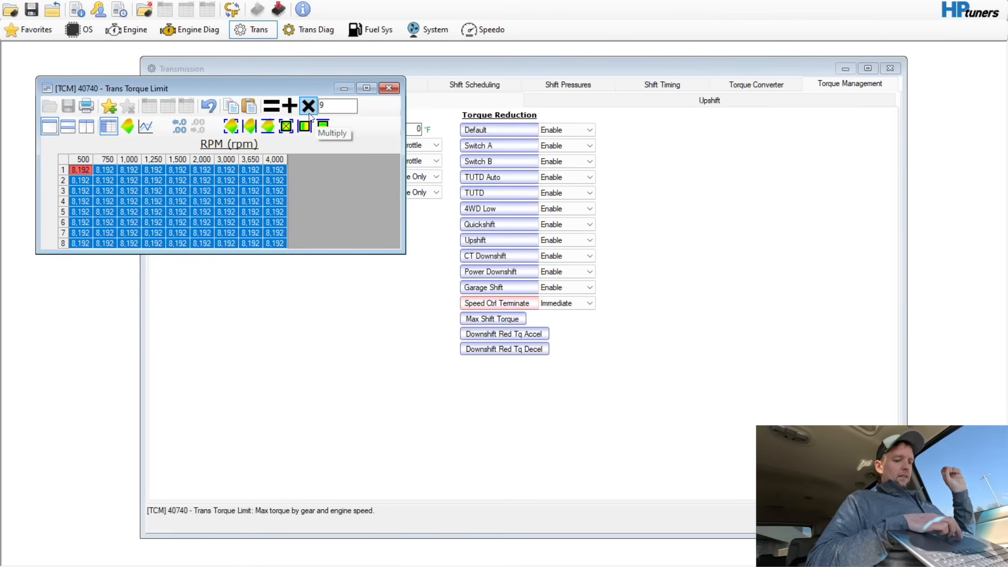
click(389, 88)
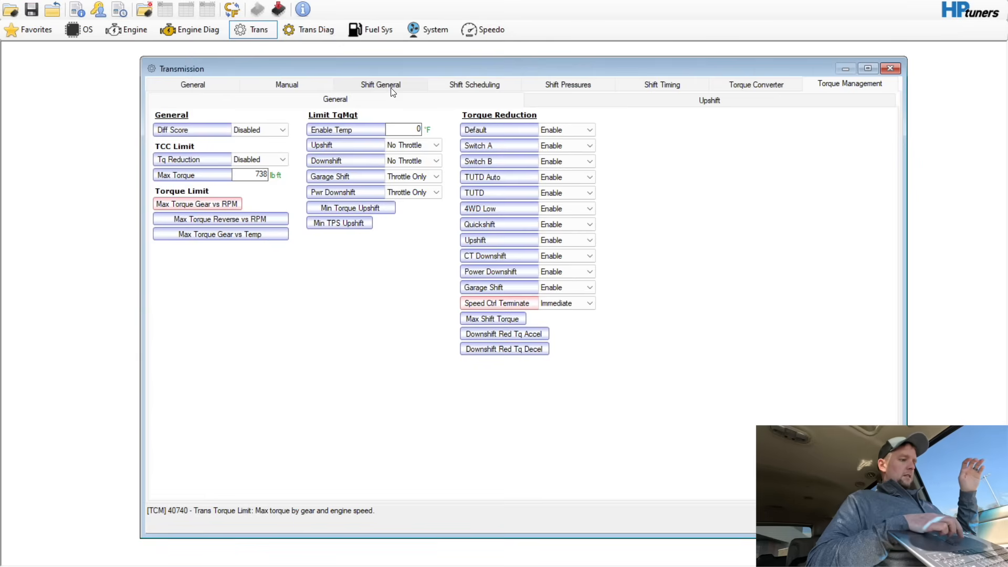
click(708, 100)
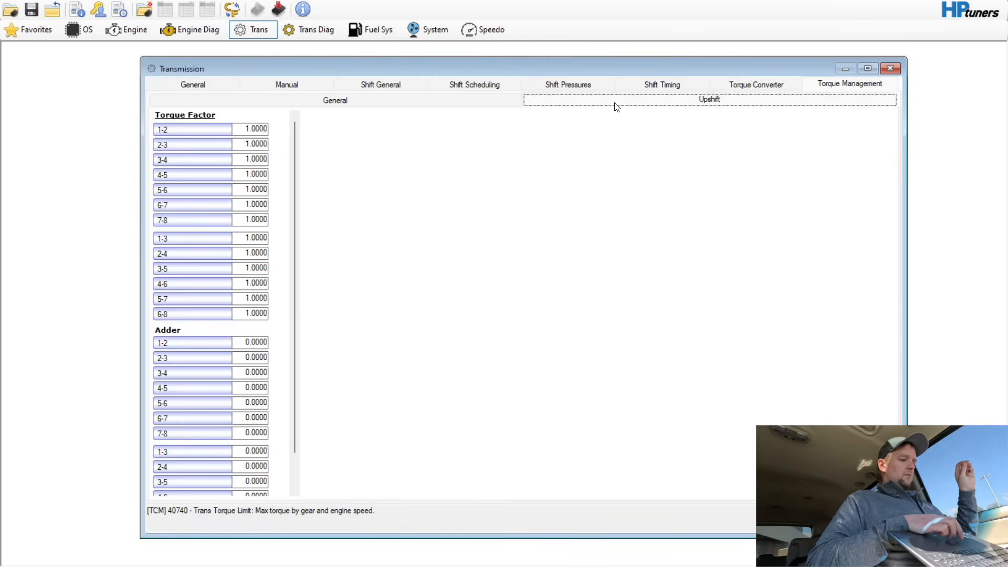